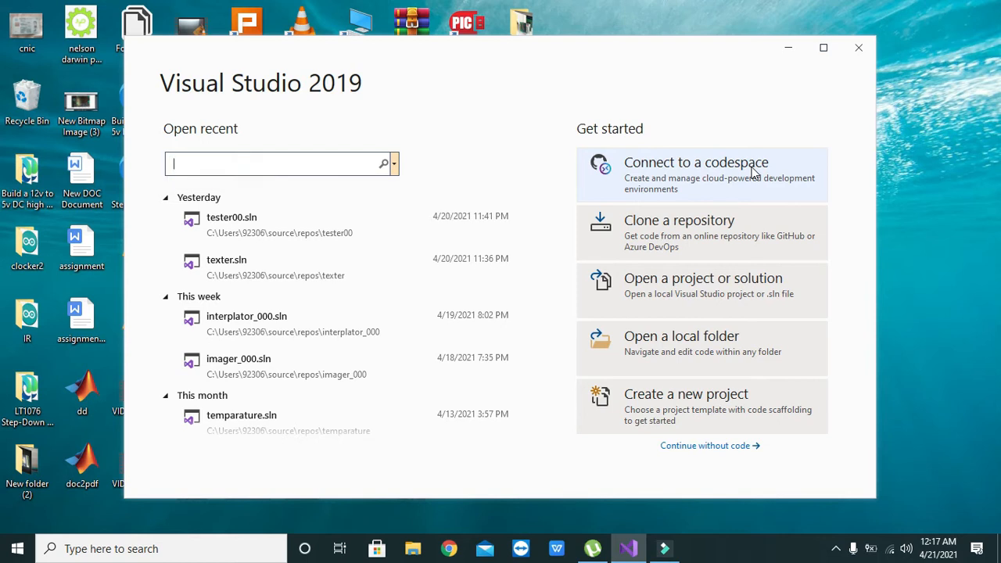
mouse_move(693, 200)
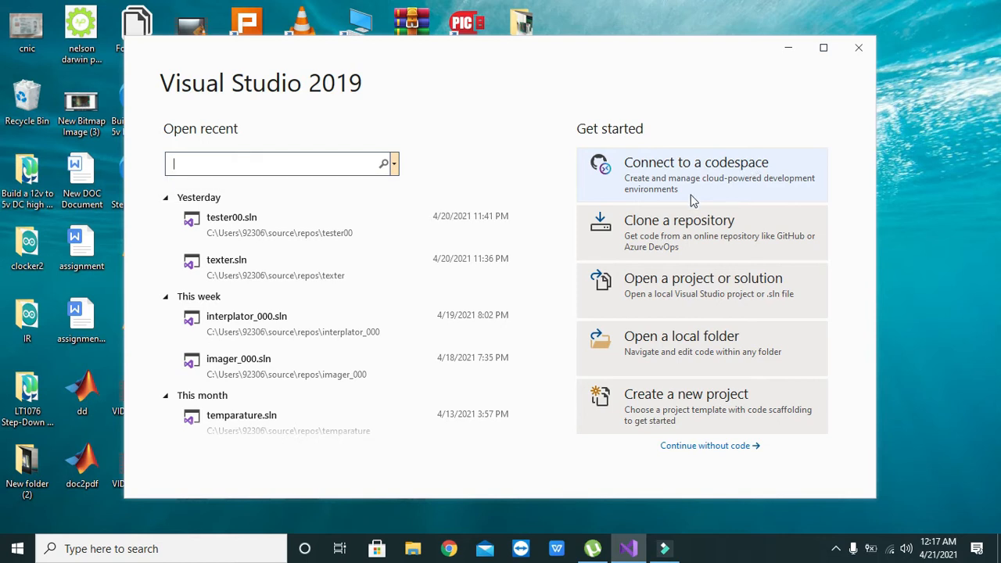
mouse_move(516, 170)
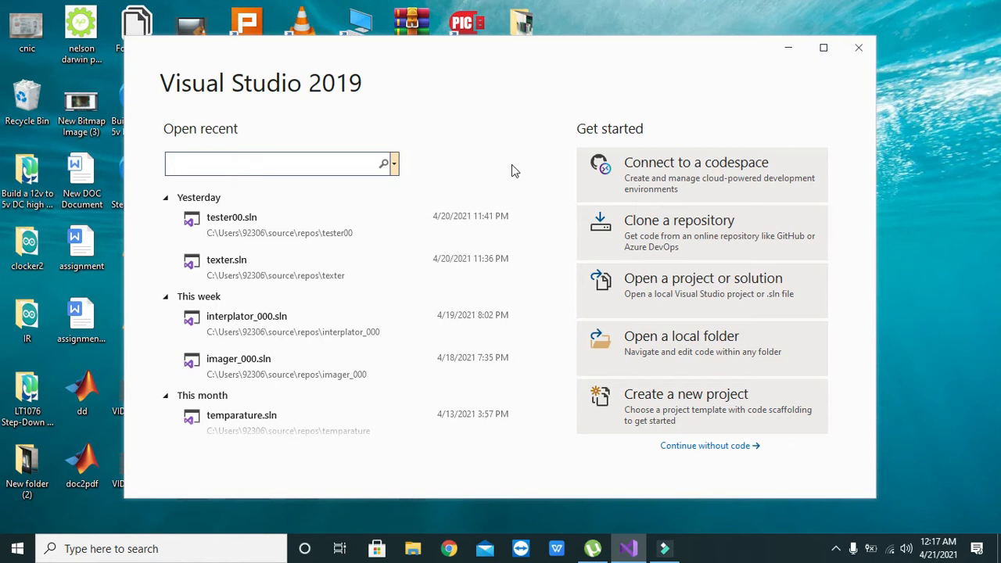
mouse_move(475, 329)
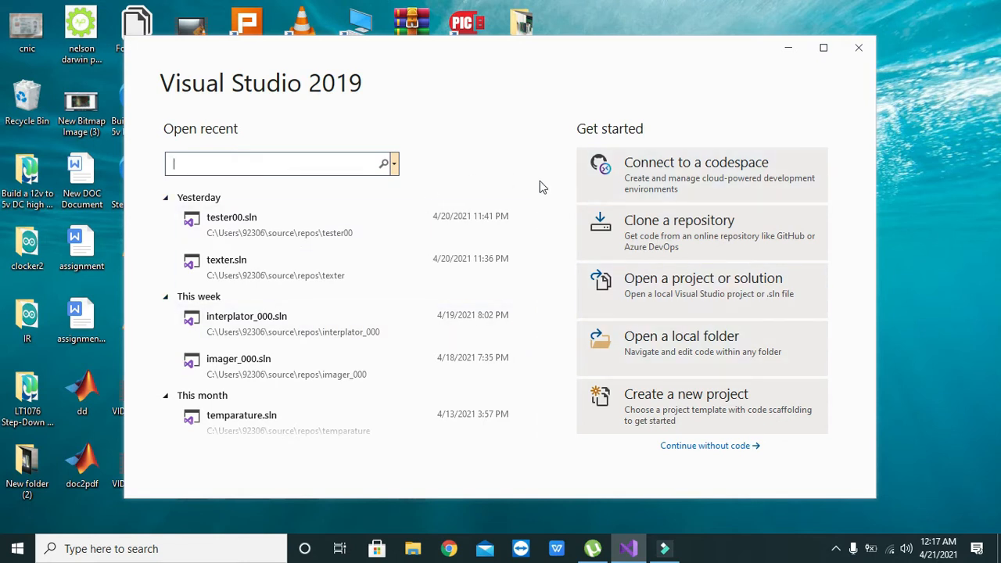
mouse_move(686, 395)
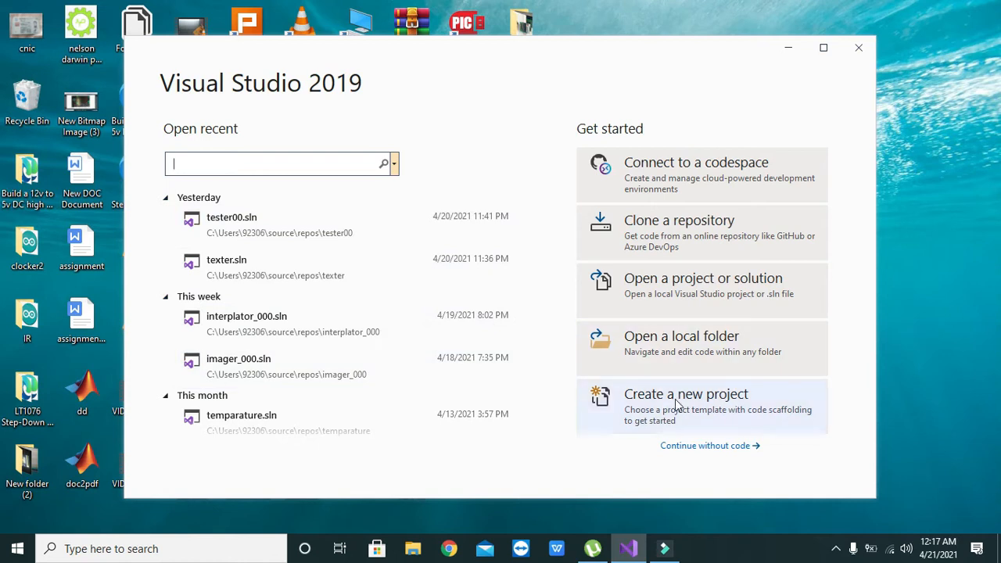
mouse_move(647, 424)
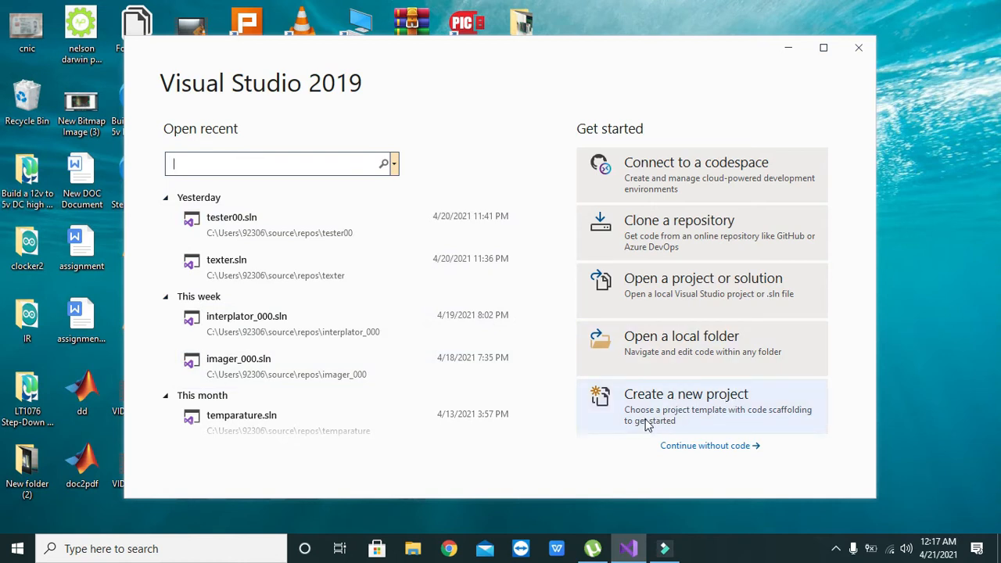
mouse_move(640, 407)
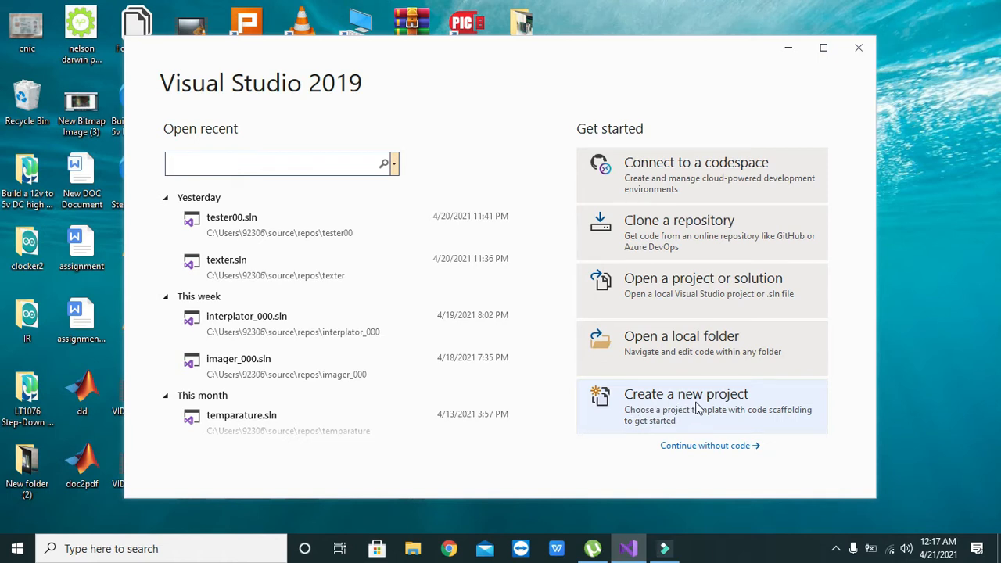
- Start a new project and pick the C# Windows Forms App template from the list
left_click(685, 394)
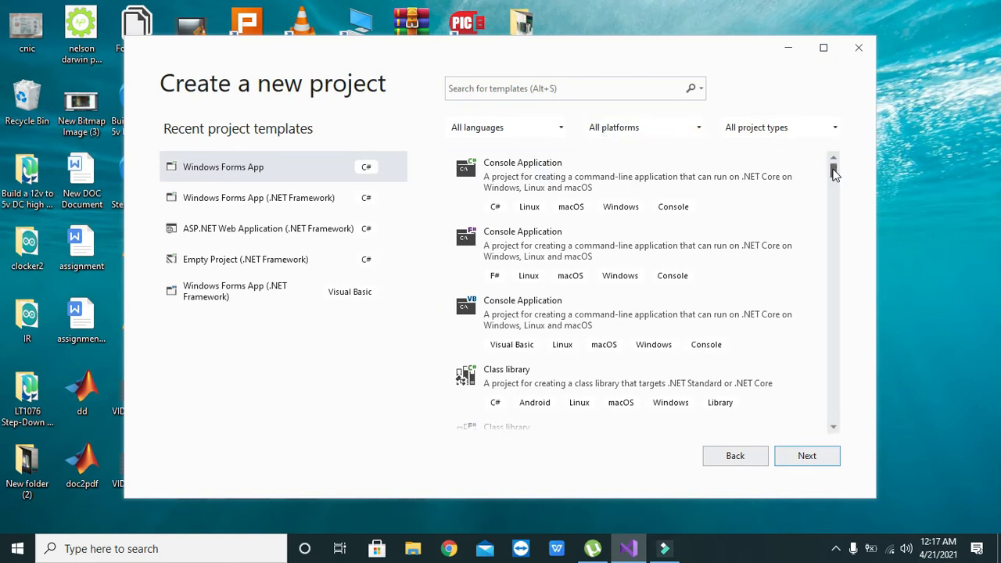
scroll("down", 3)
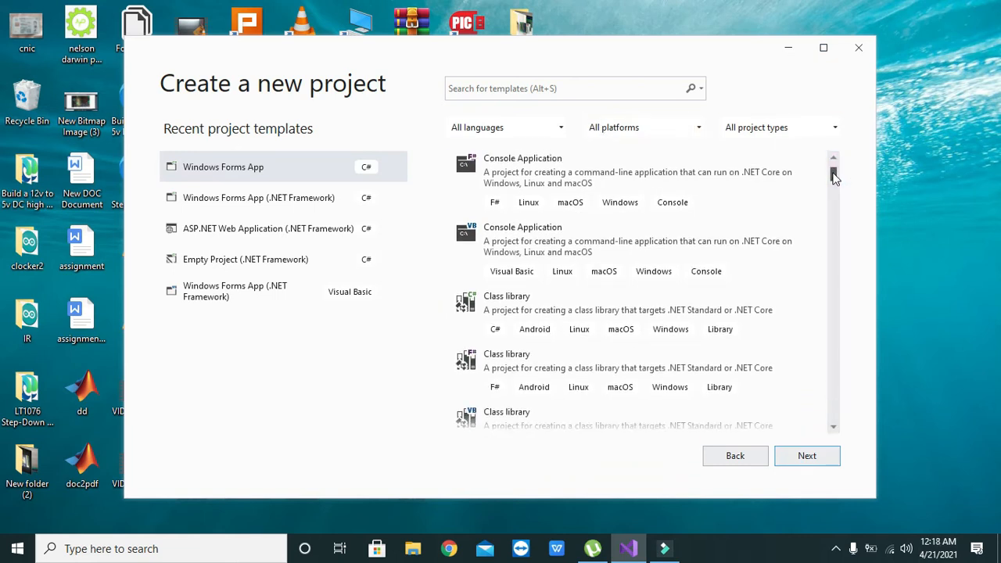
scroll("down", 3)
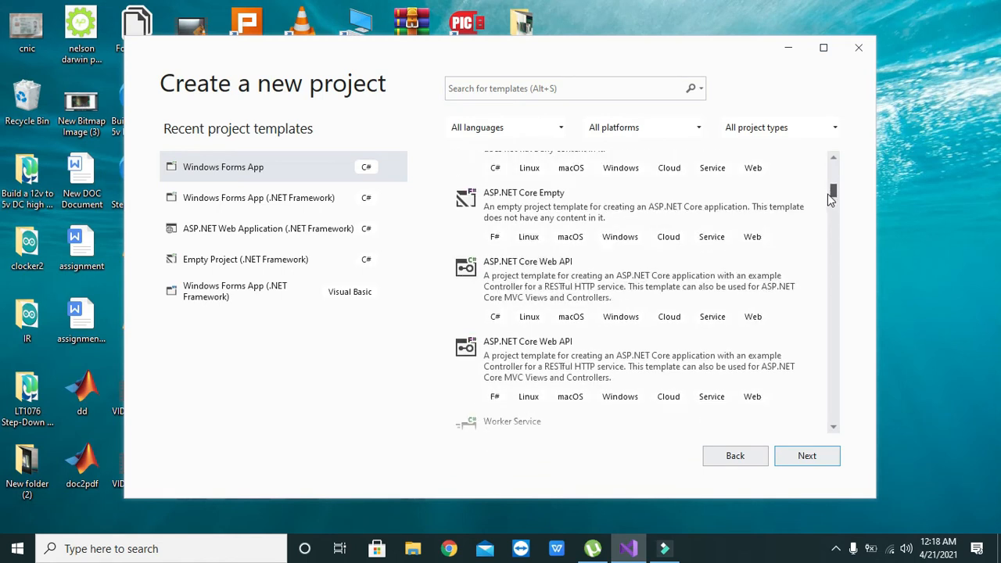
scroll("down", 3)
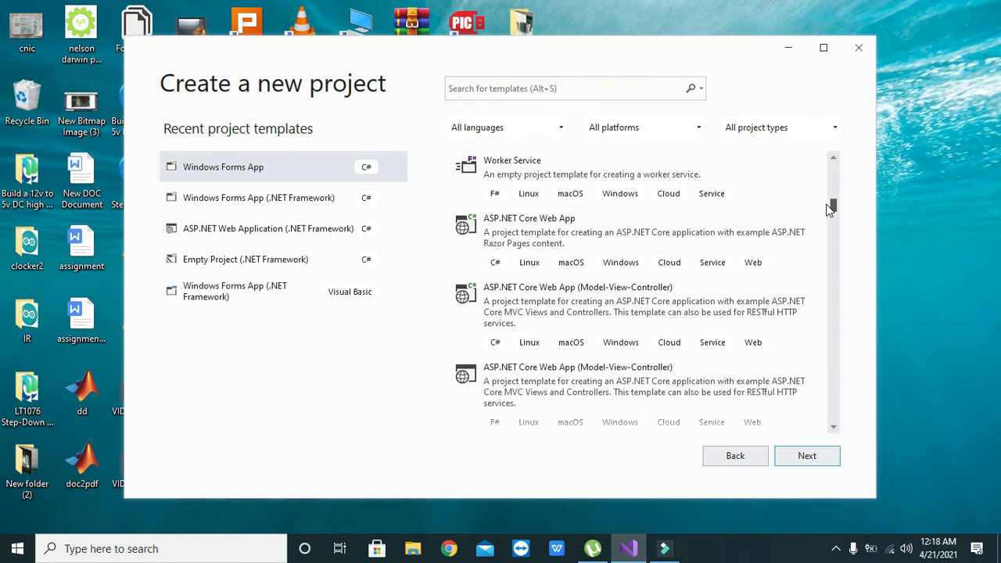
scroll("down", 3)
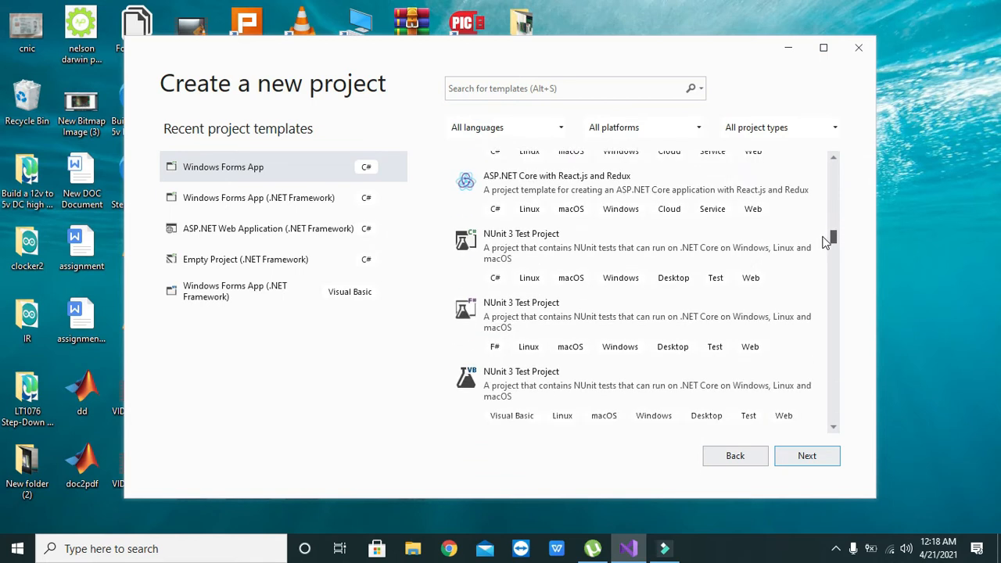
scroll("down", 3)
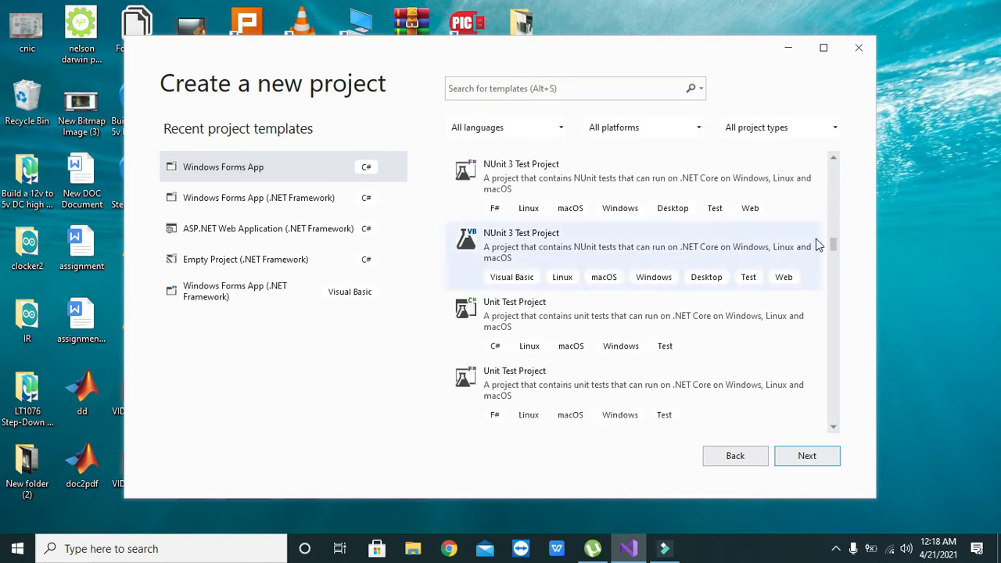
scroll("down", 3)
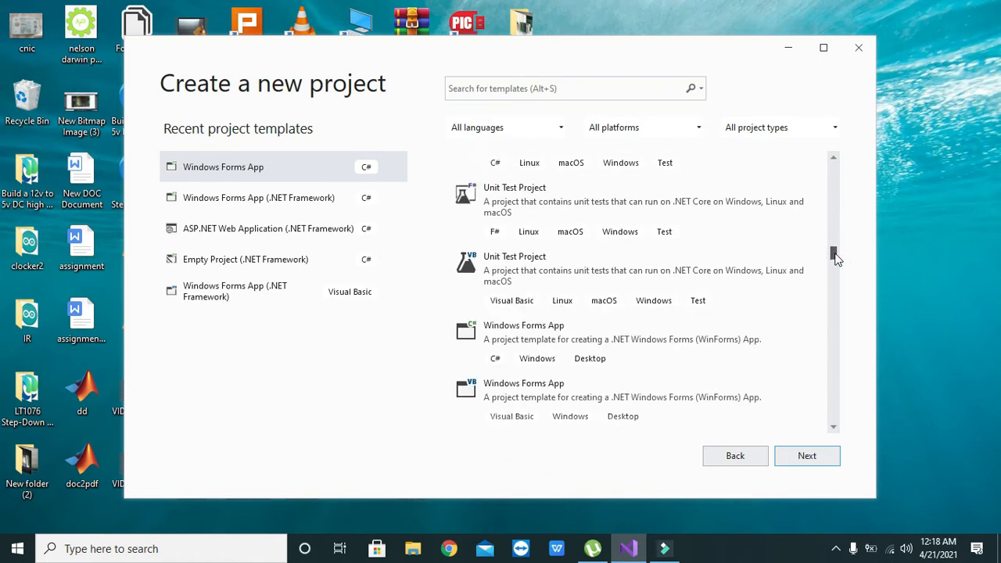
scroll("down", 3)
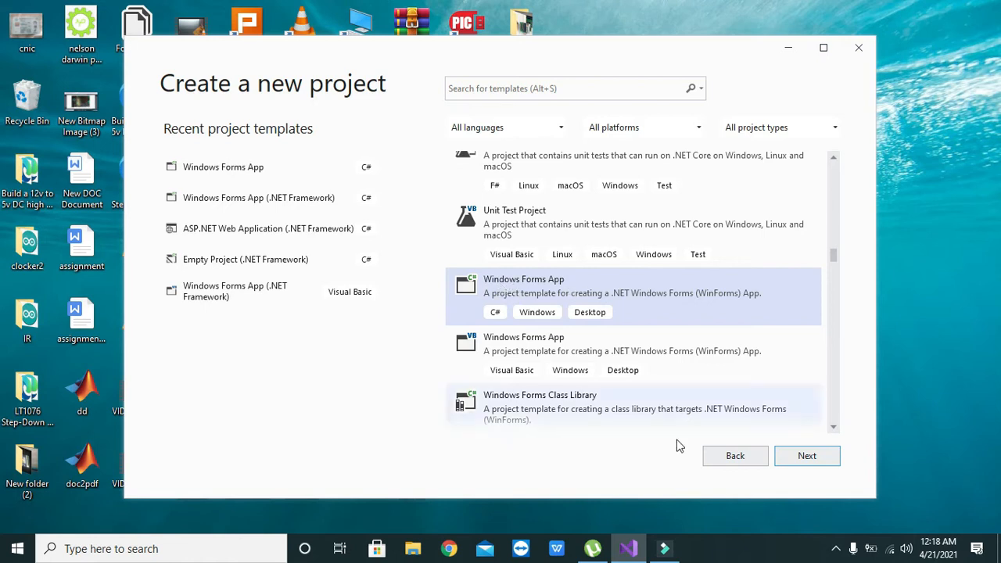
left_click(807, 457)
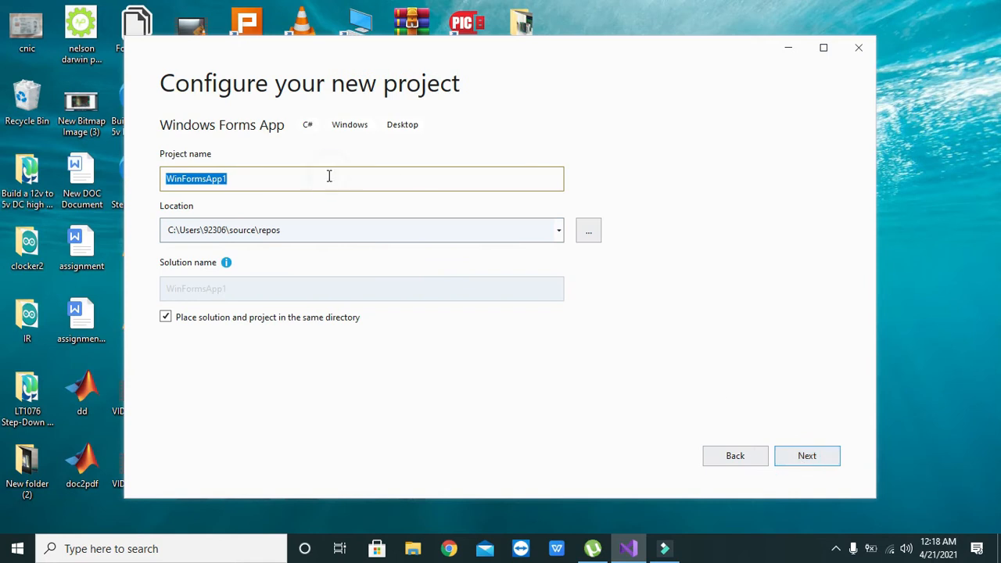
mouse_move(81, 172)
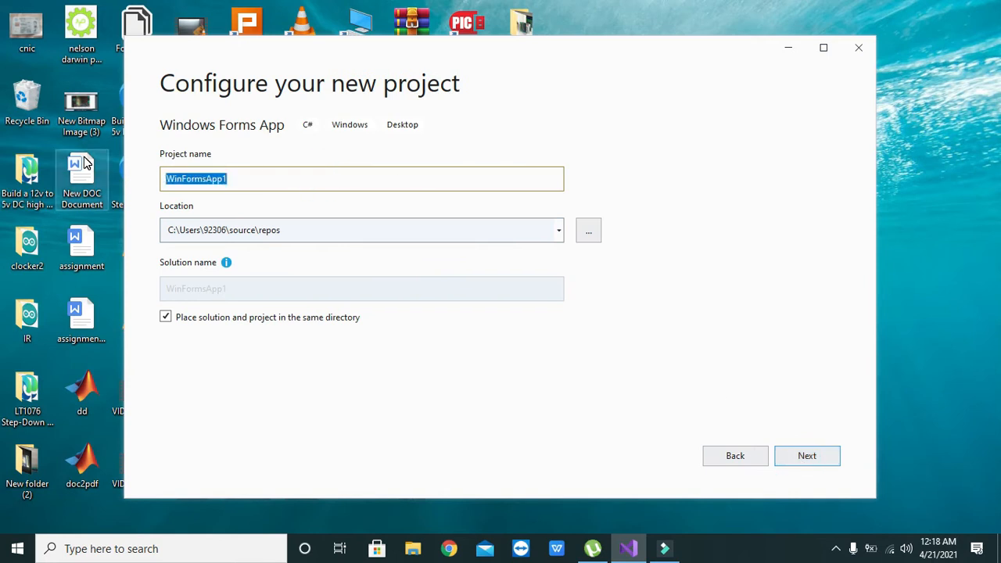
- Name the project texter0000 and continue to the target framework page
type("texter0000")
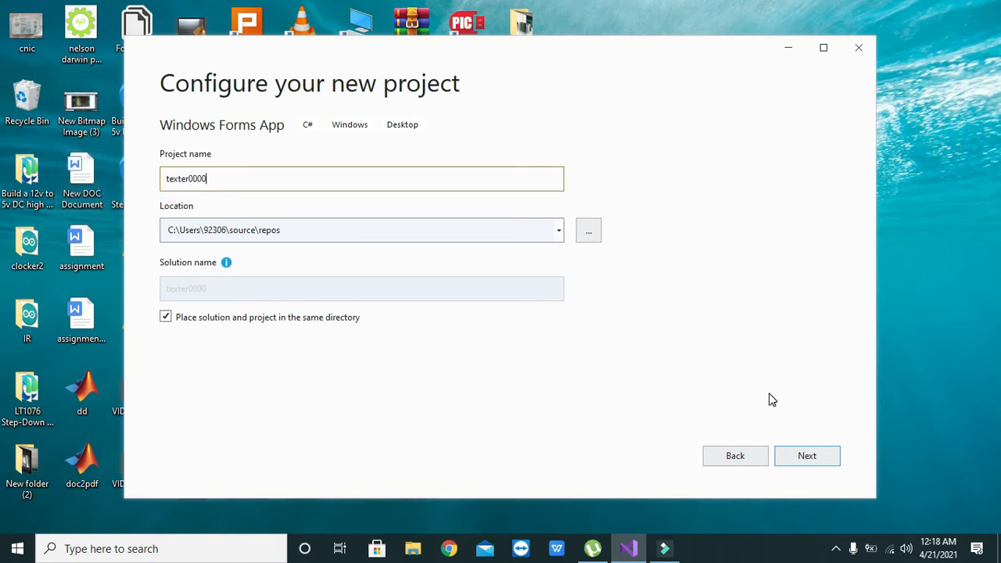
left_click(807, 455)
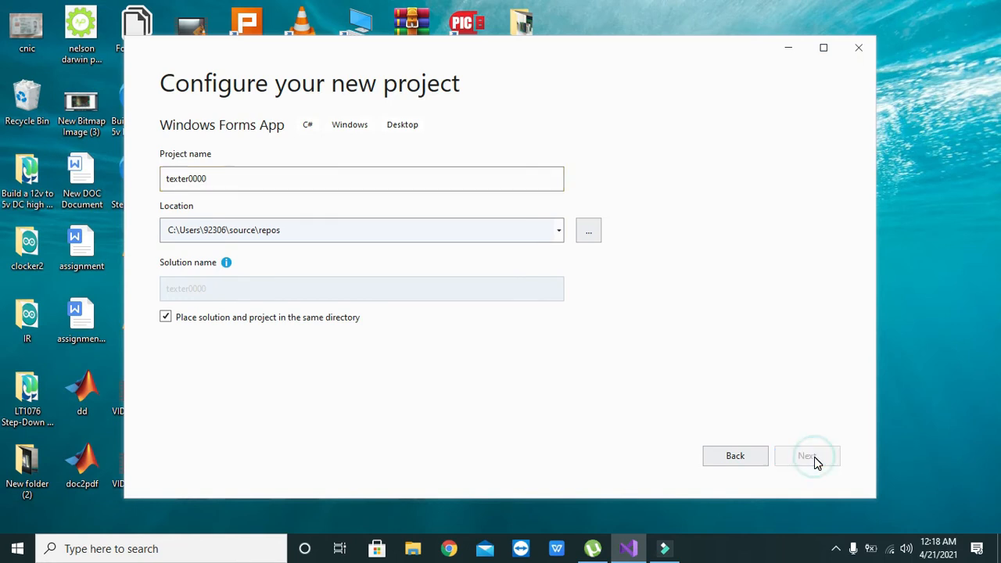
left_click(813, 457)
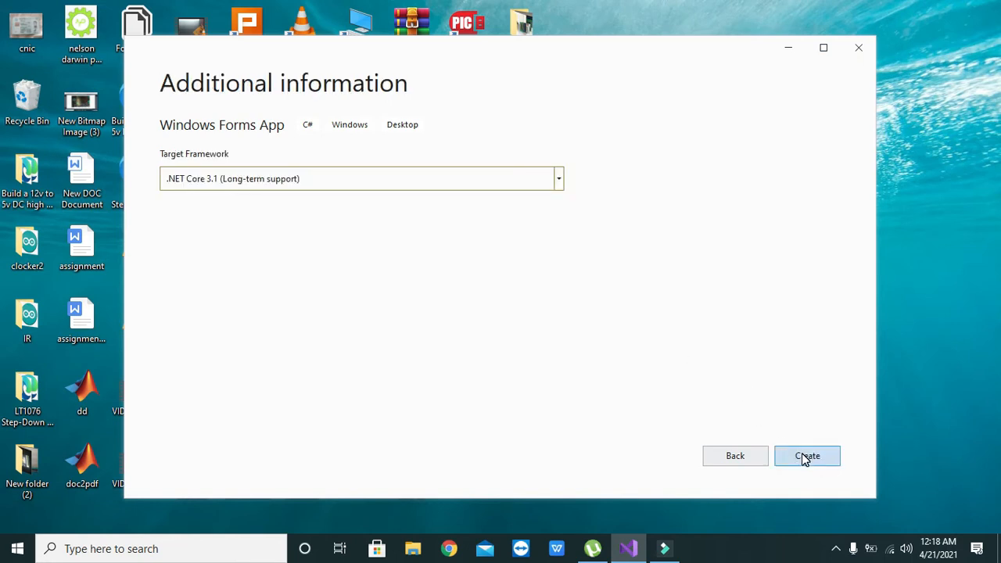
- Create the texter0000 project on .NET Core 3.1 and wait for Form1 to load
left_click(807, 457)
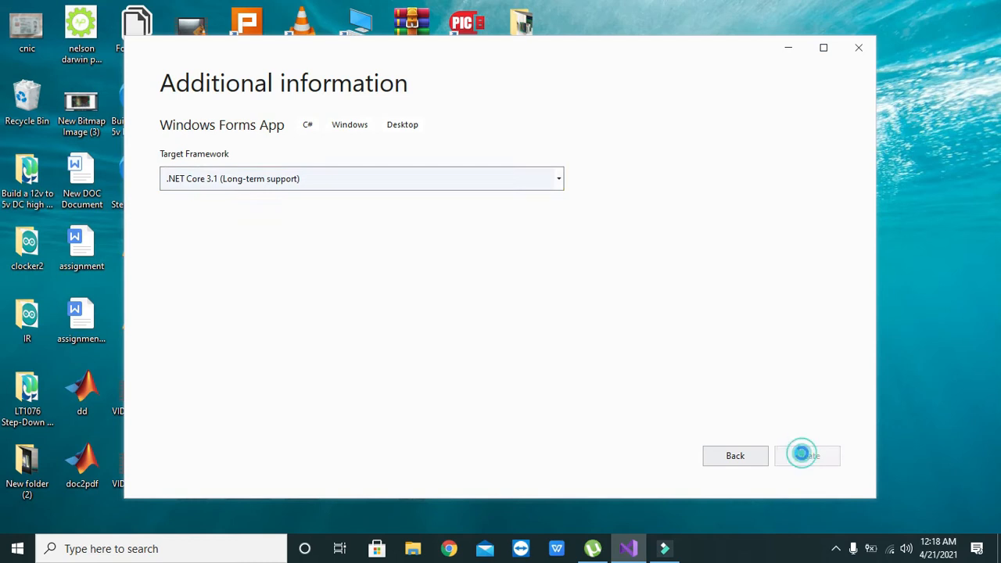
left_click(808, 455)
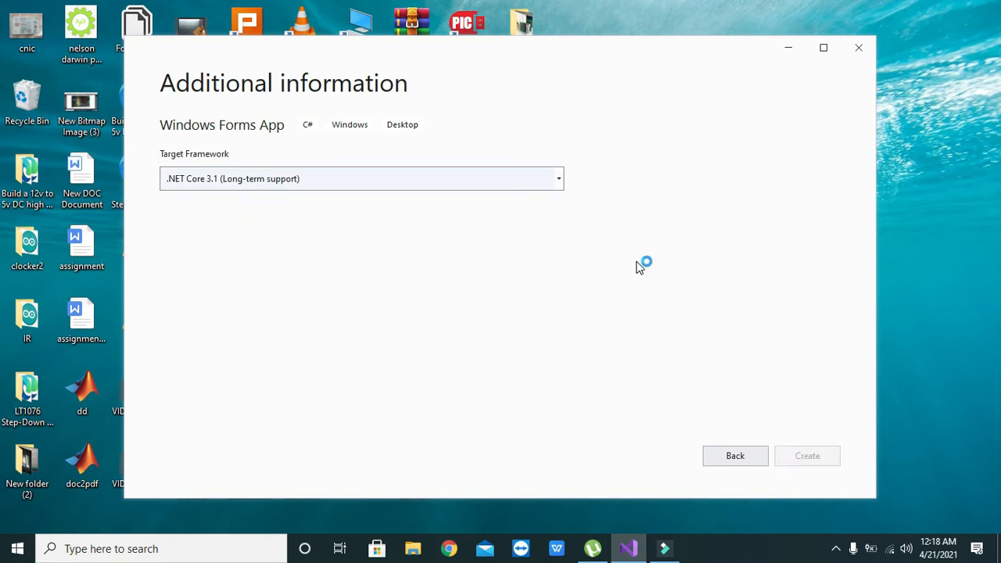
mouse_move(638, 261)
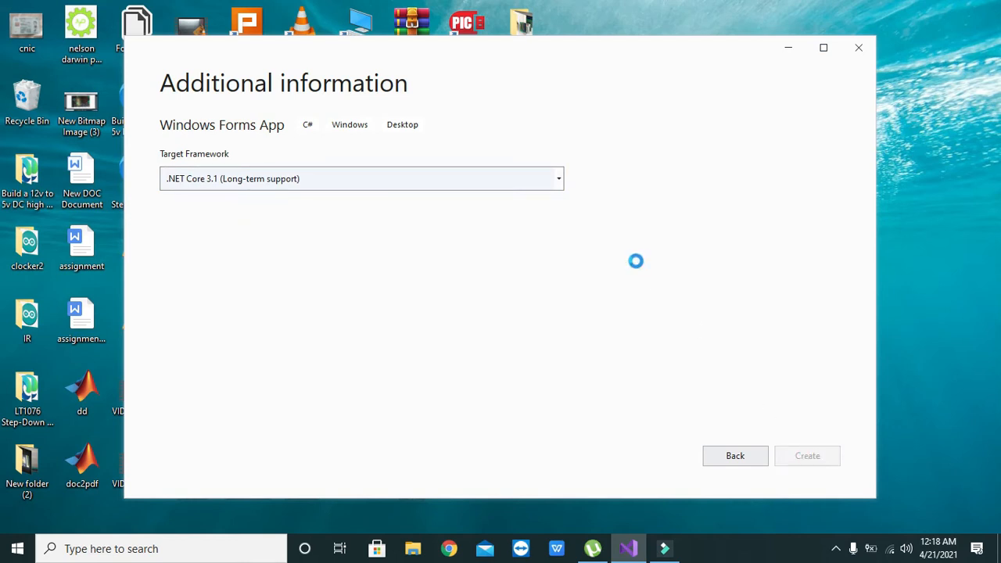
left_click(808, 457)
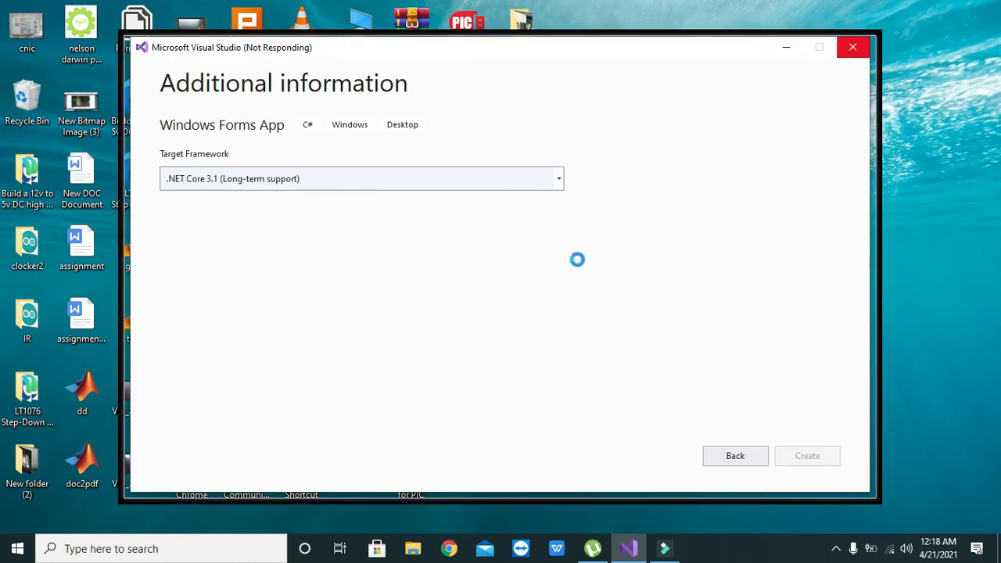
left_click(808, 455)
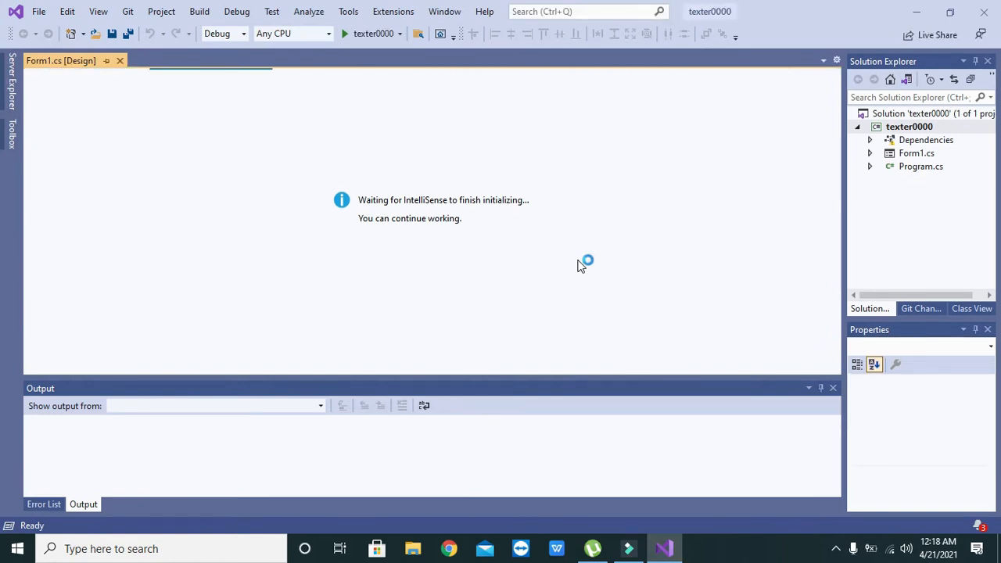
mouse_move(395, 280)
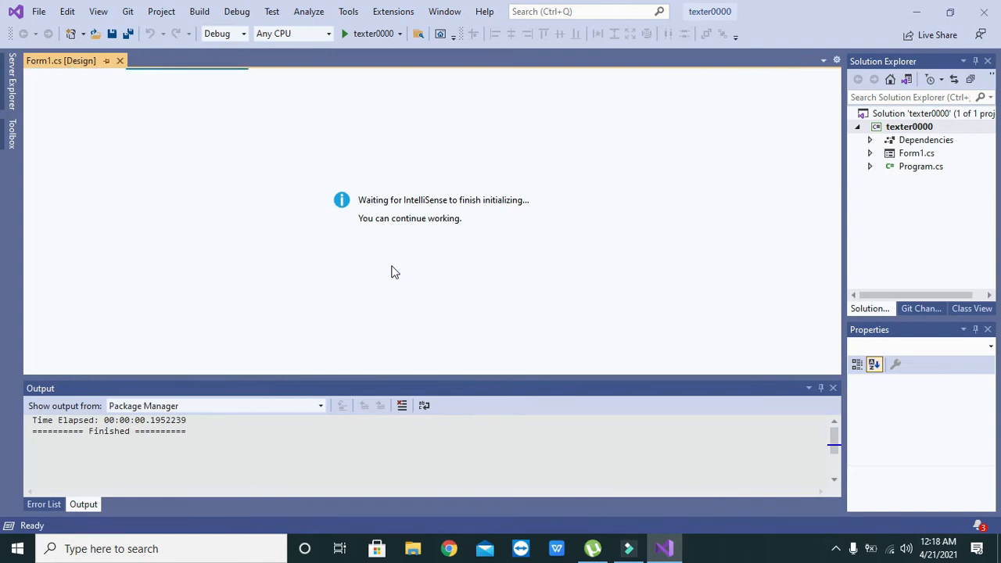
mouse_move(428, 268)
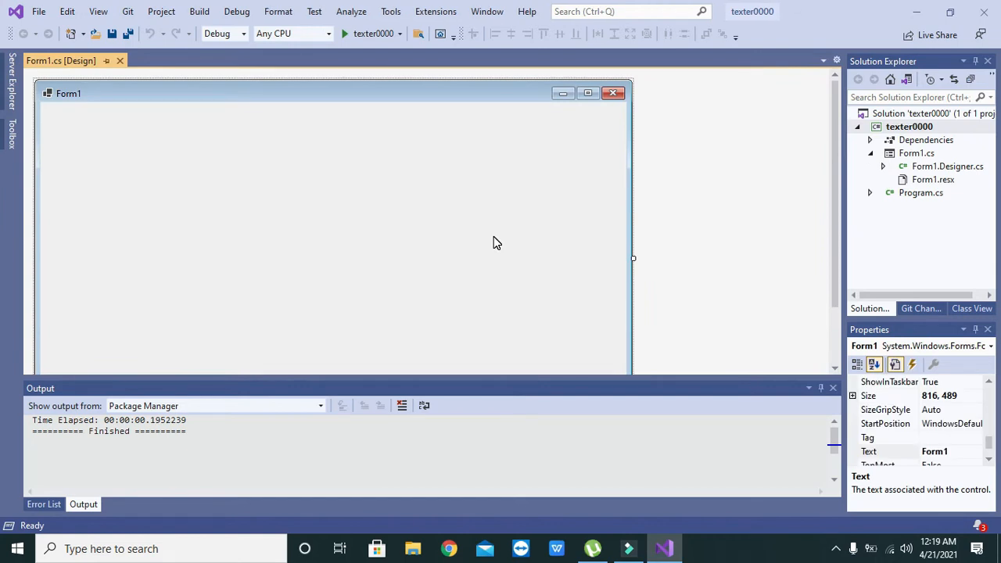
mouse_move(633, 259)
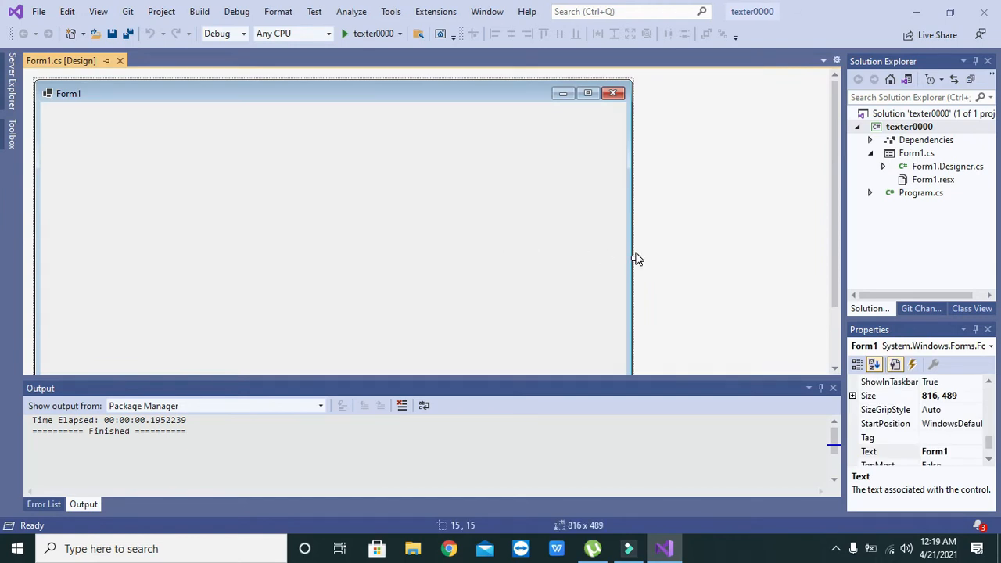
- Widen Form1 and shrink the Output pane so the designer area is taller
left_click_drag(632, 258, 729, 254)
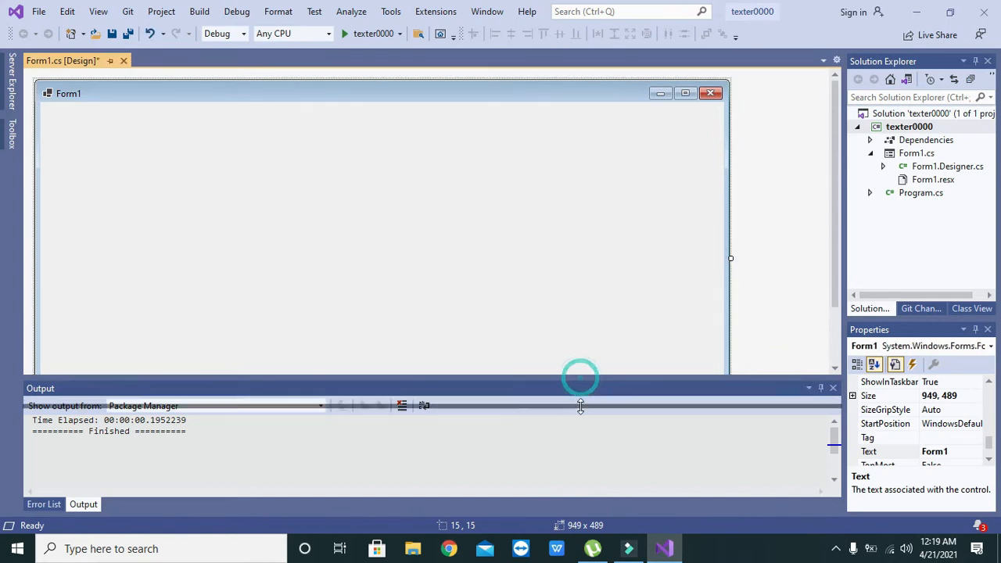
left_click_drag(581, 382, 589, 451)
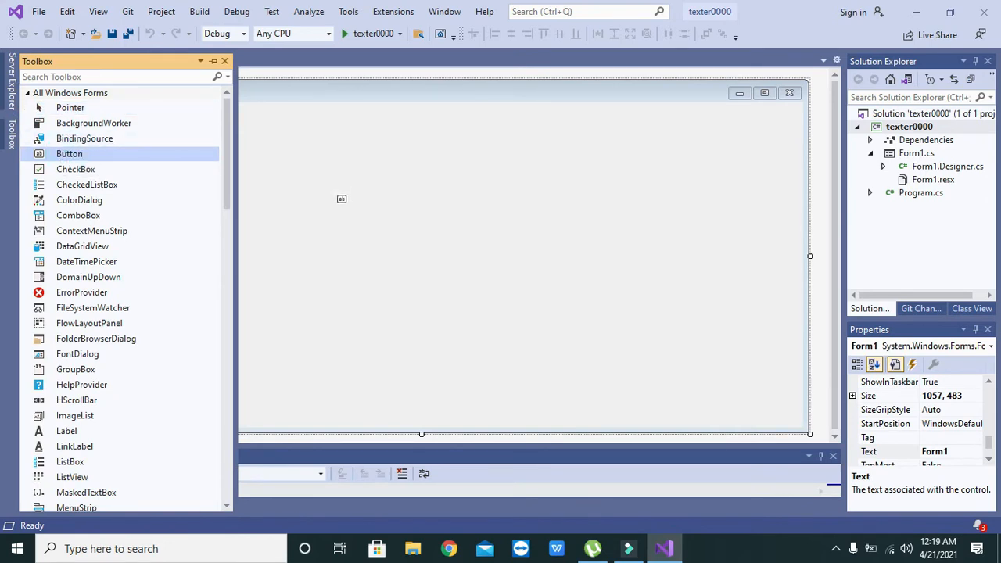
- Place a Button on Form1 and a TextBox to its right
left_click(352, 207)
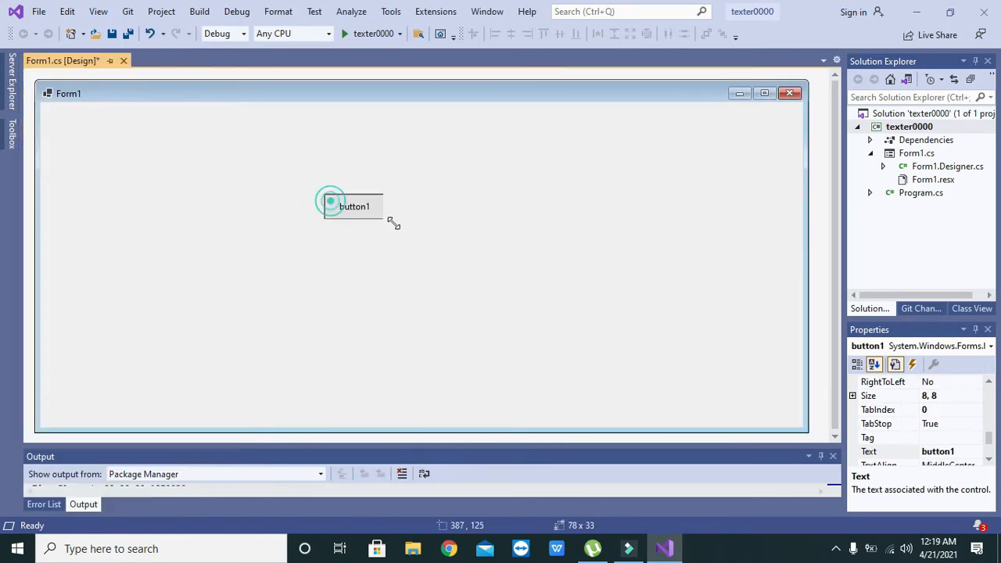
left_click_drag(330, 201, 157, 232)
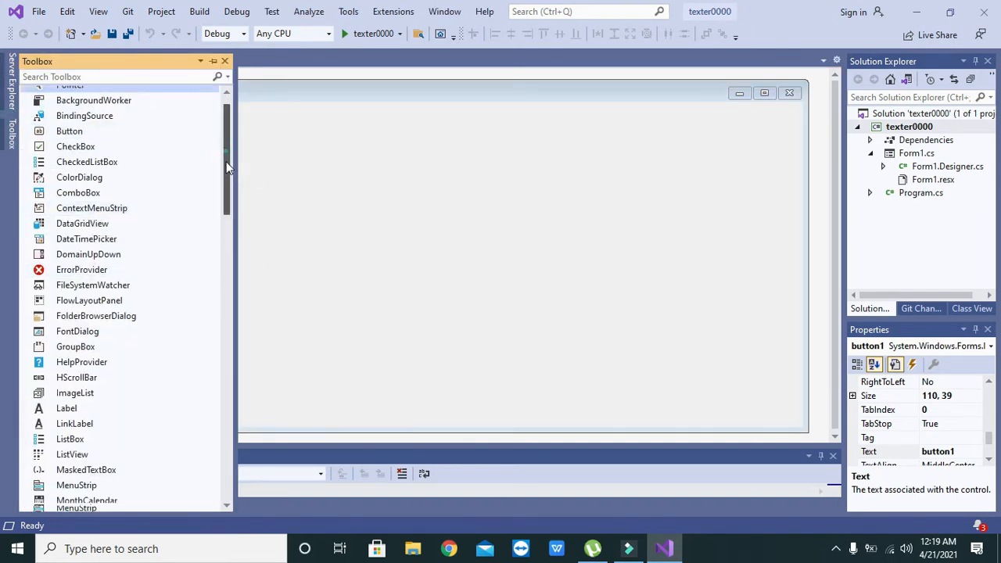
scroll("down", 3)
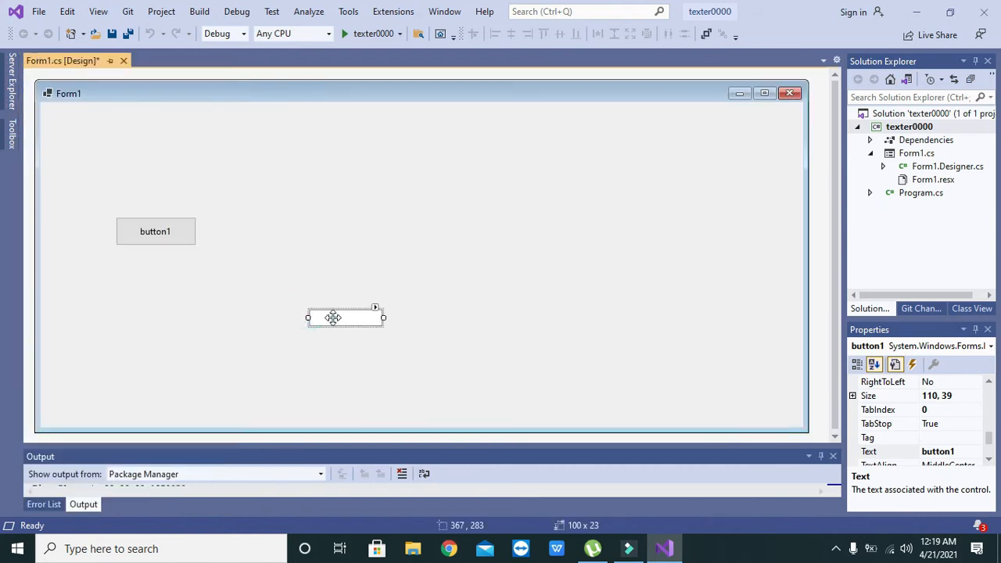
left_click_drag(344, 316, 321, 231)
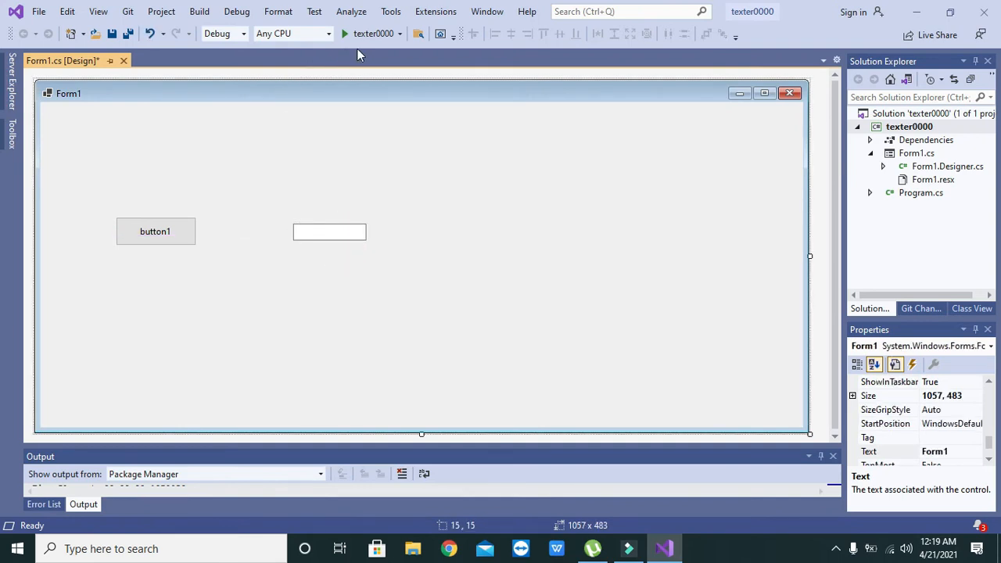
mouse_move(244, 282)
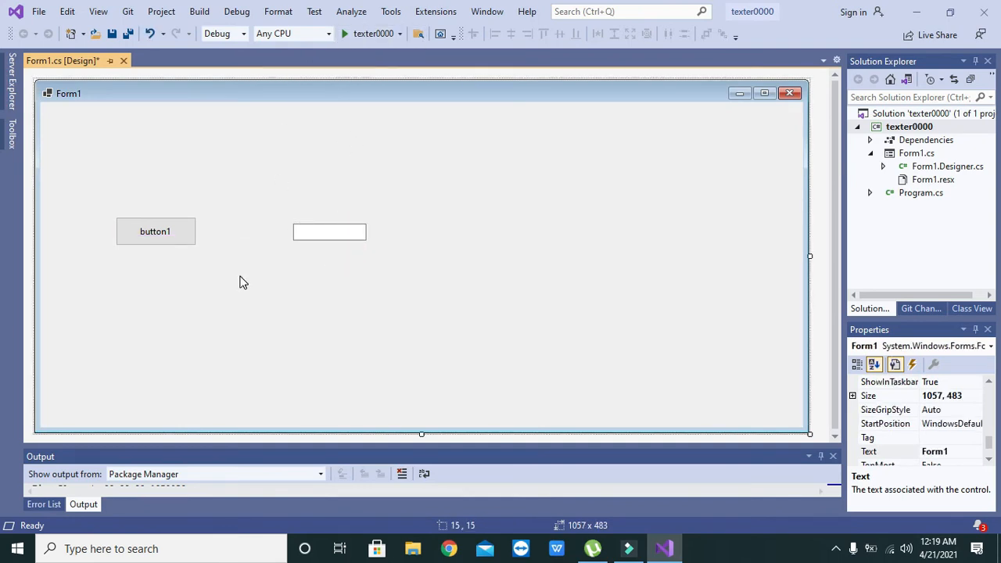
- Select button1 and generate its button1_Click handler in Form1.cs
left_click(154, 232)
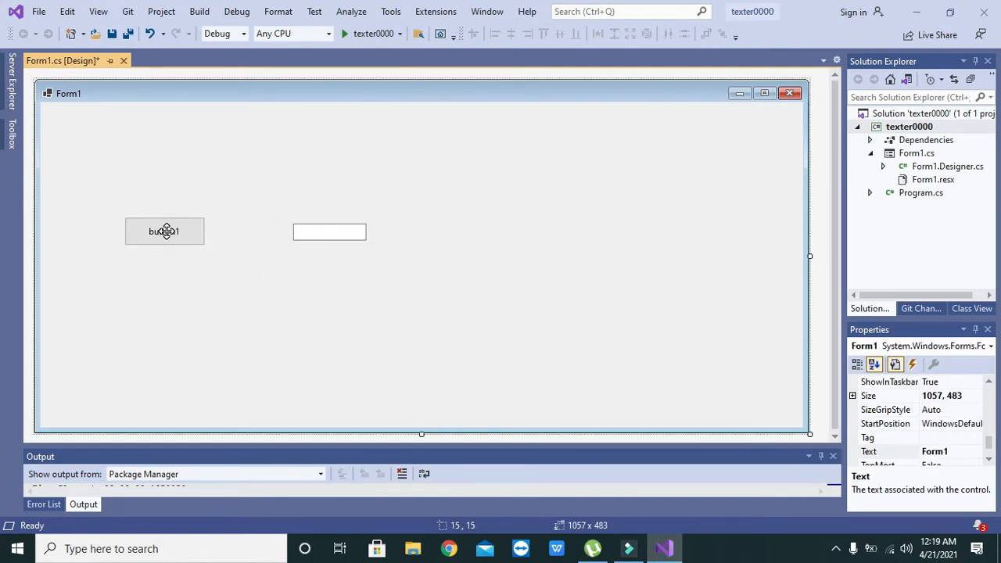
left_click(165, 231)
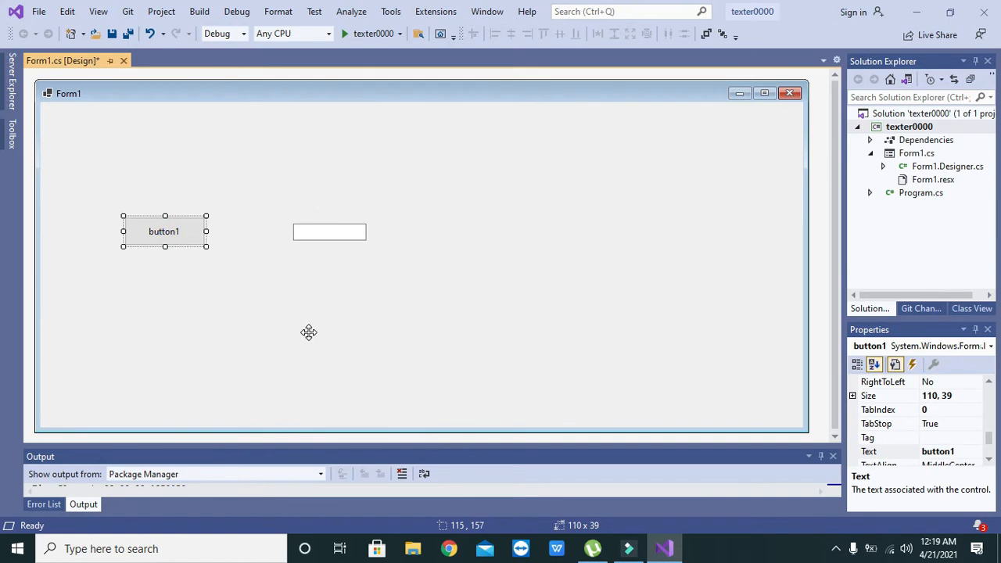
double_click(164, 232)
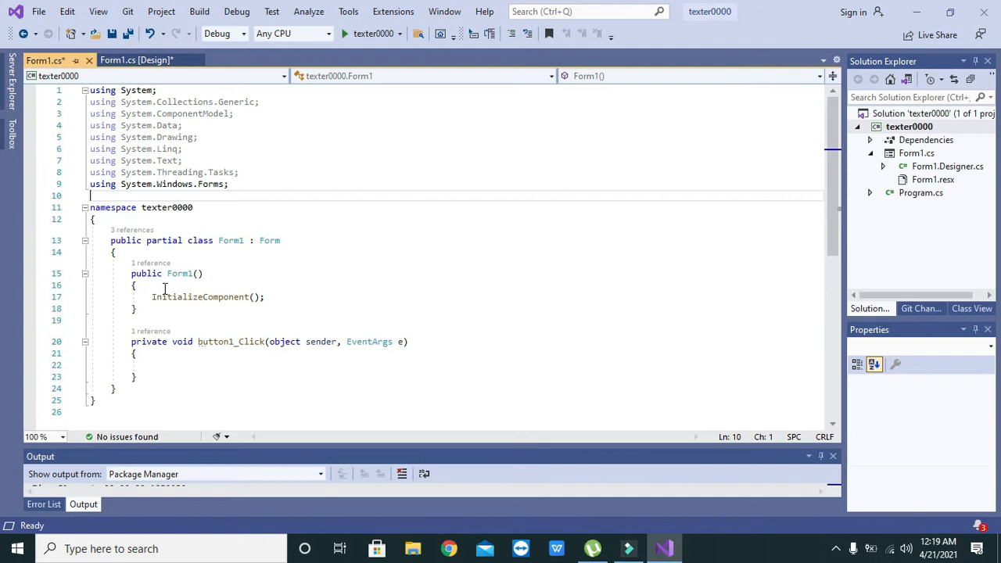
- Add a using System.IO directive and begin a TextWriter declaration in button1_Click
type("using System.IO;")
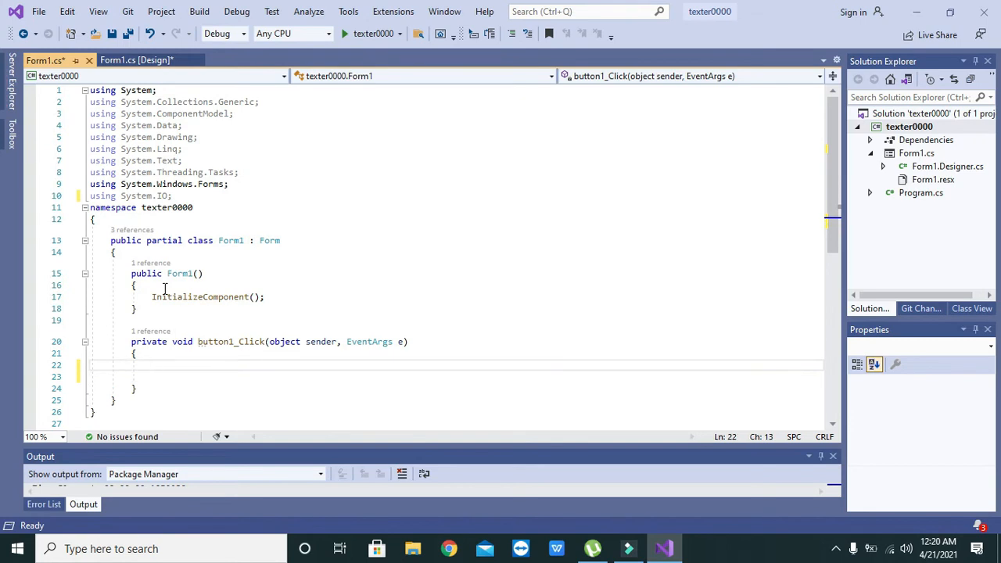
type("TextWriter")
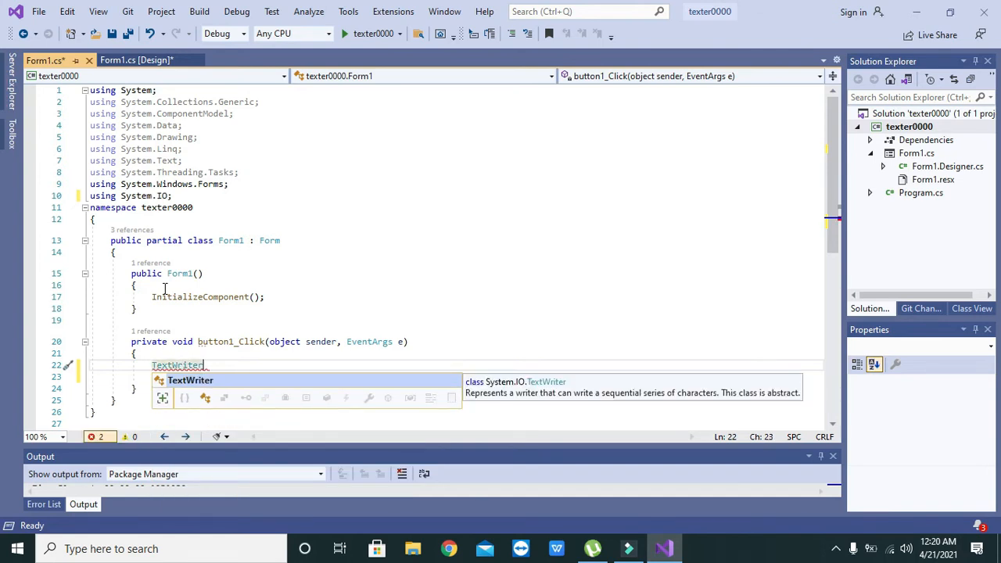
- Write TextWriter text1 = new StreamWriter("G:\\foxtrit.txt"); with the backslash escaped
type("text")
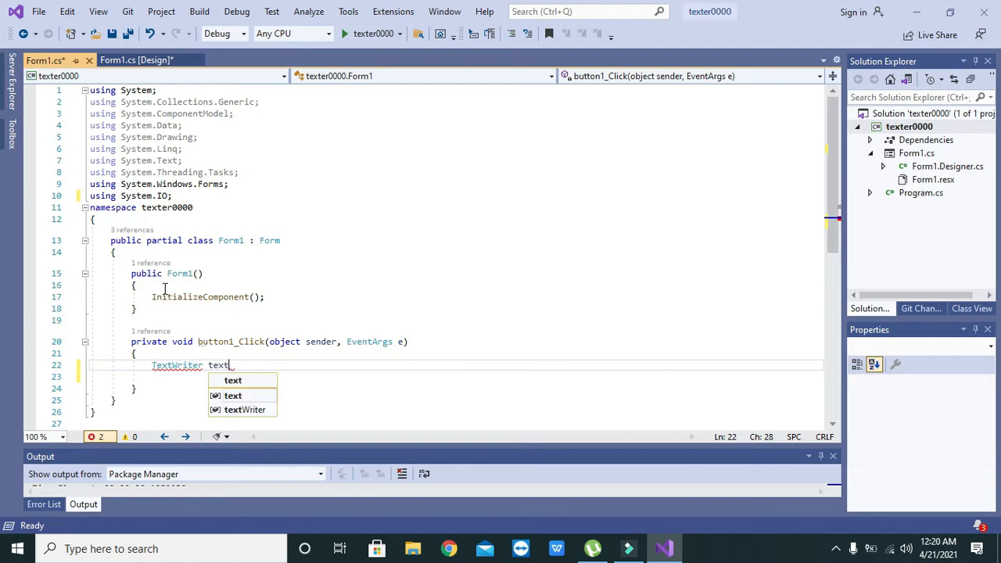
type("1=")
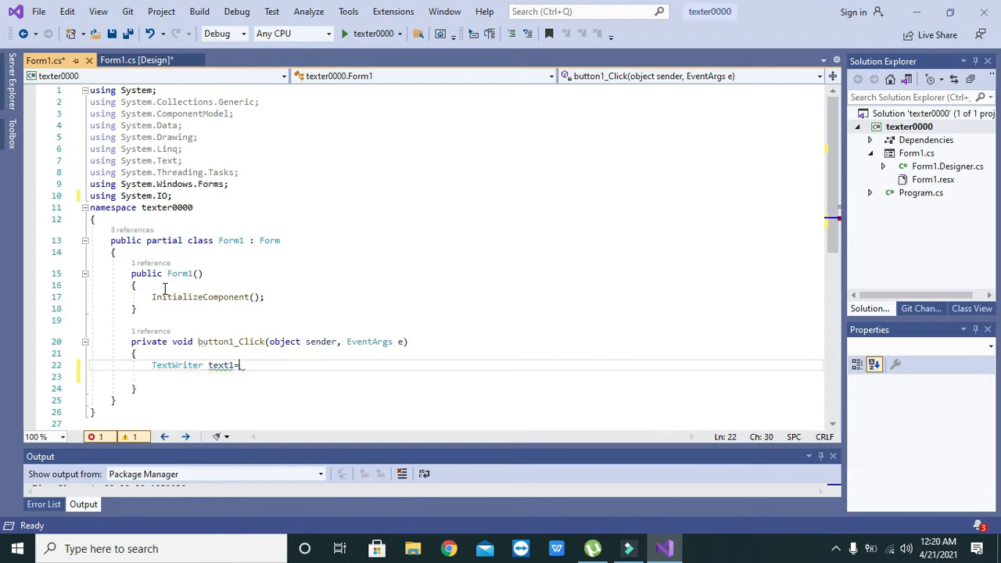
type("news")
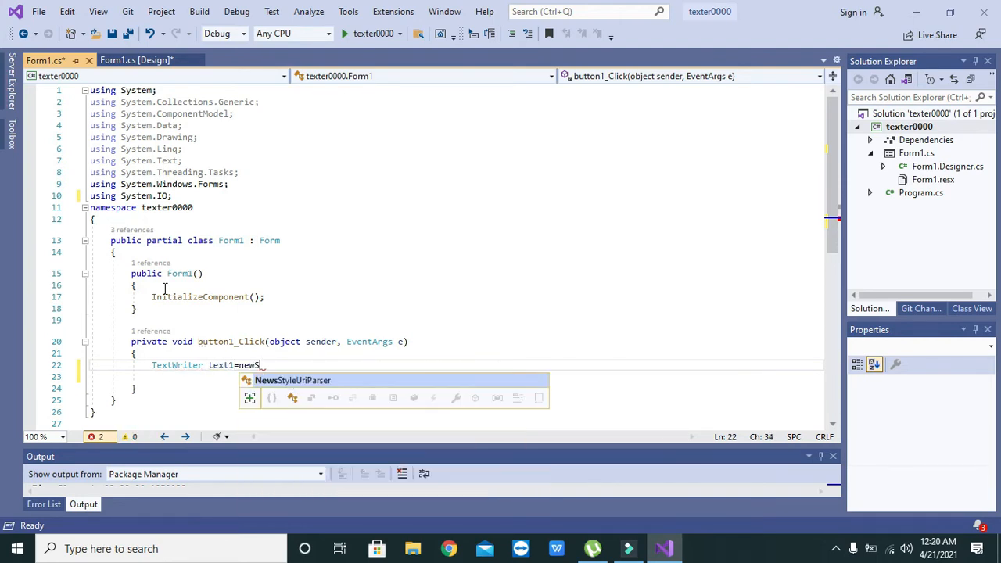
type("treamWriter();")
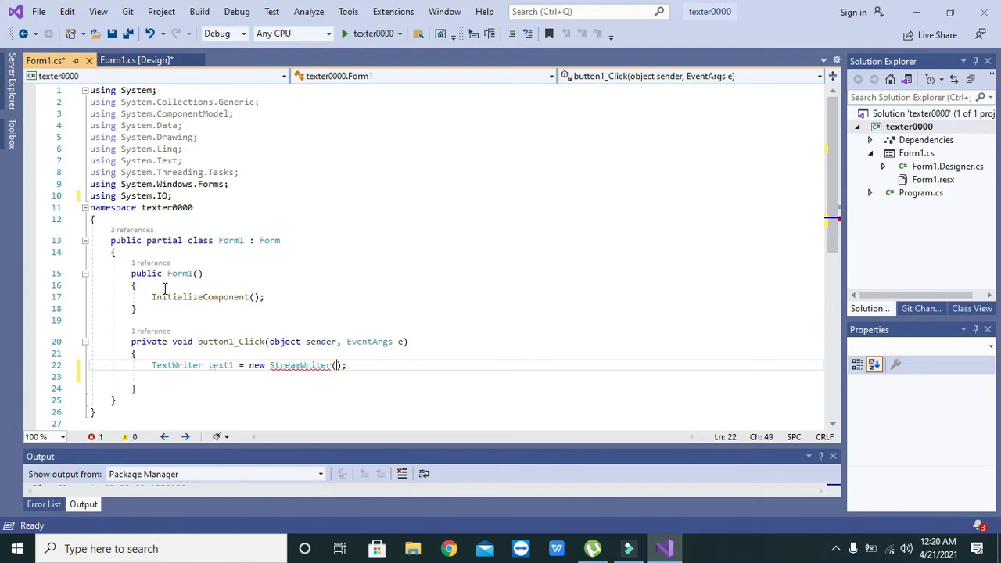
type("\"")
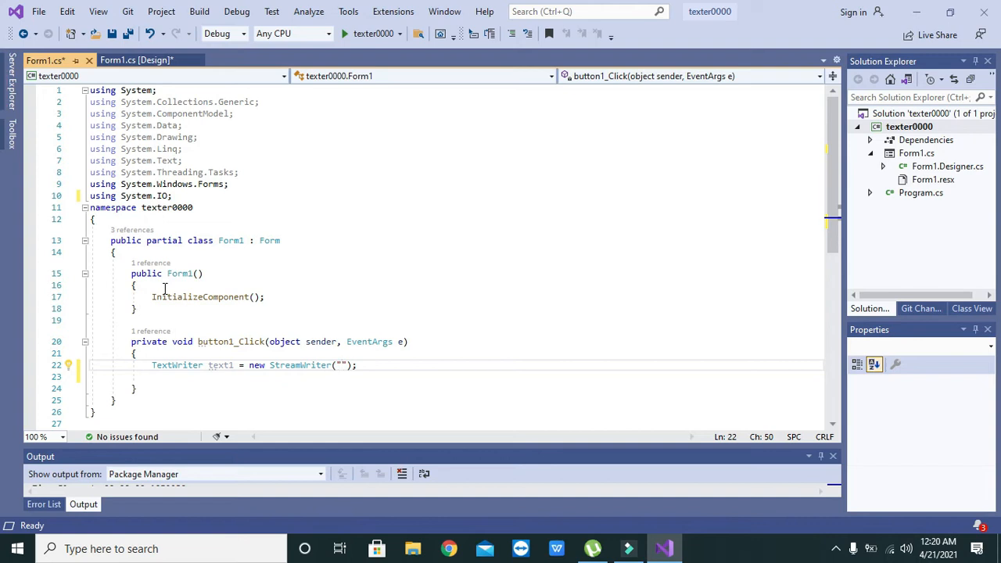
type("d")
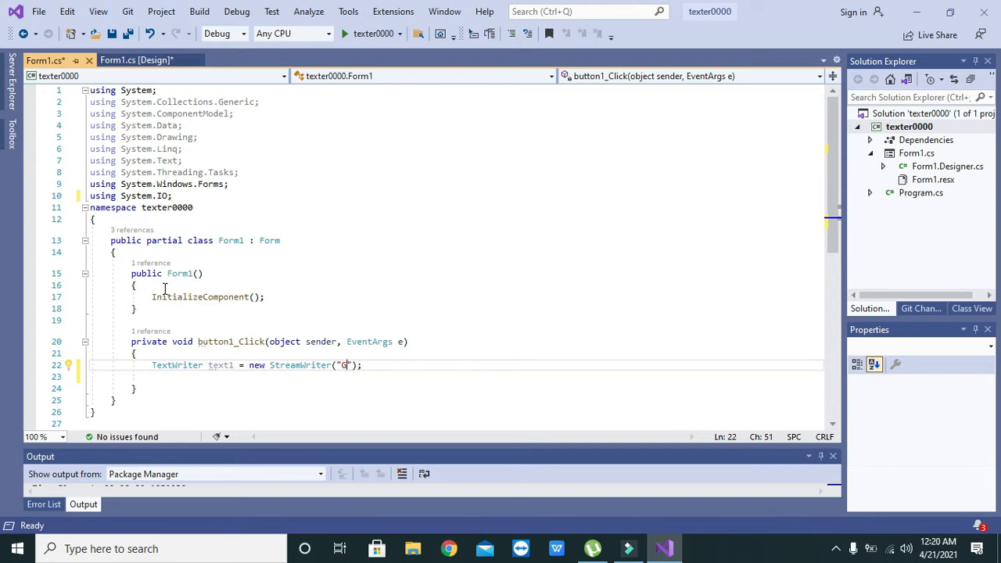
type(":\\\\")
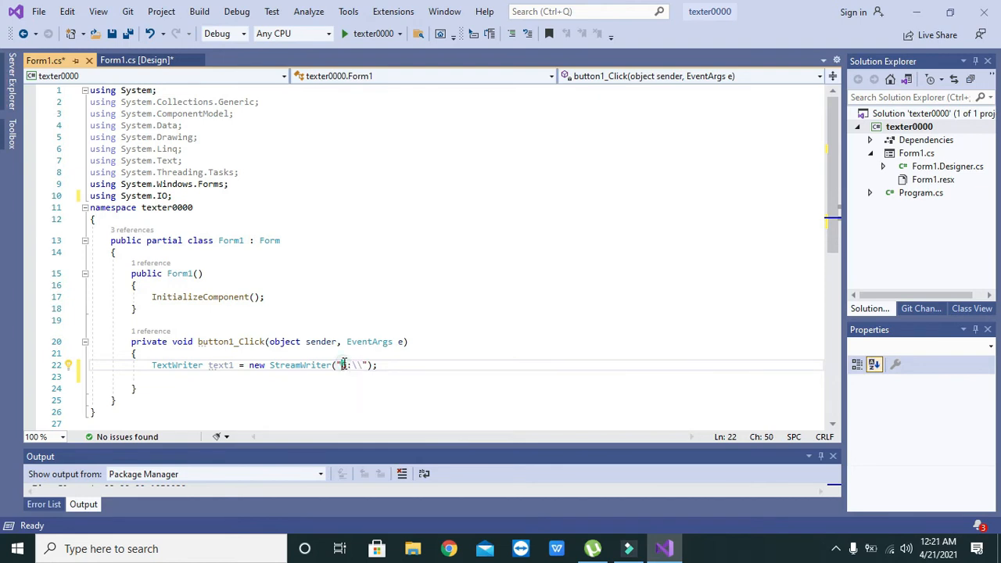
type("@")
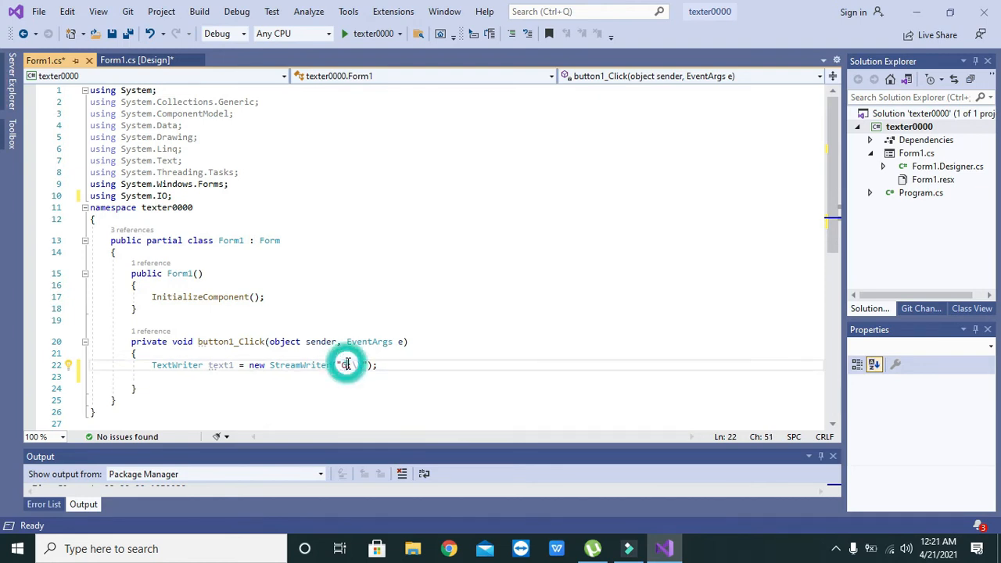
type("G:\\\\")
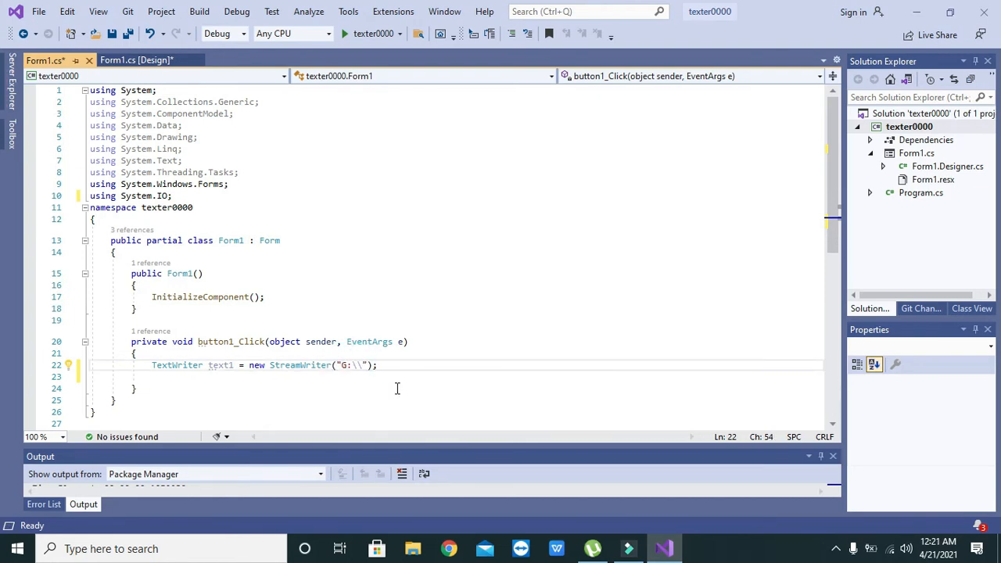
mouse_move(395, 388)
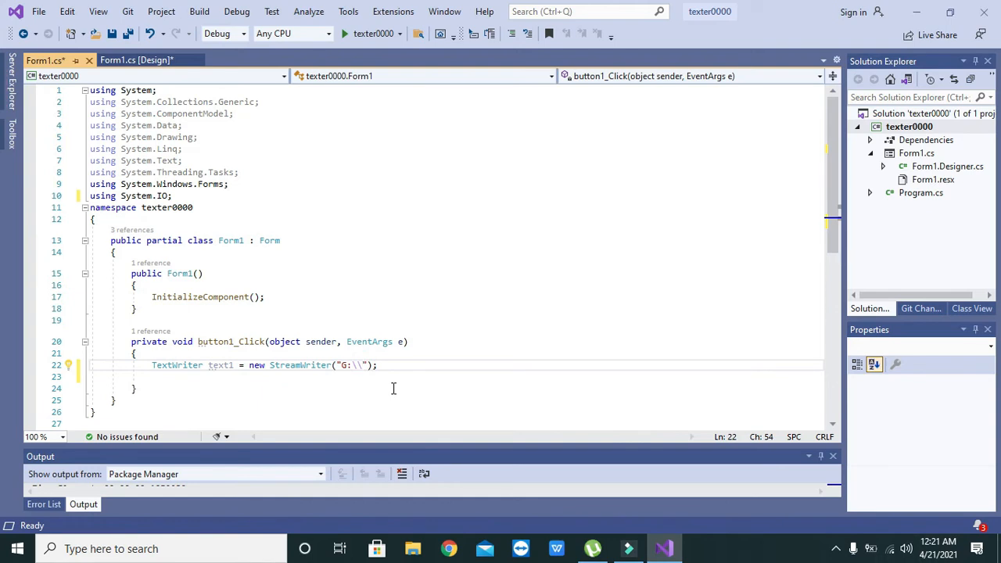
type("foxtrit")
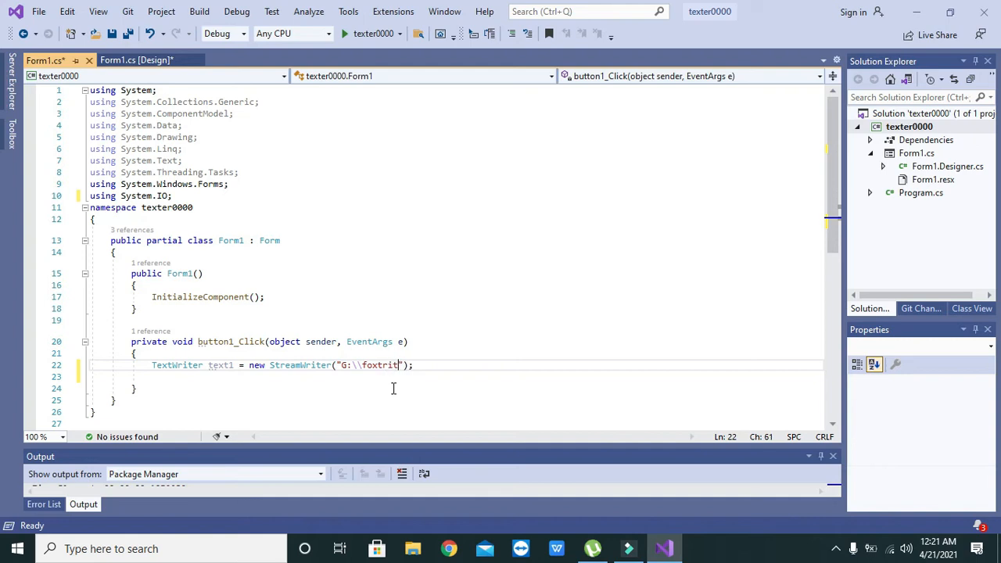
type(".txt")
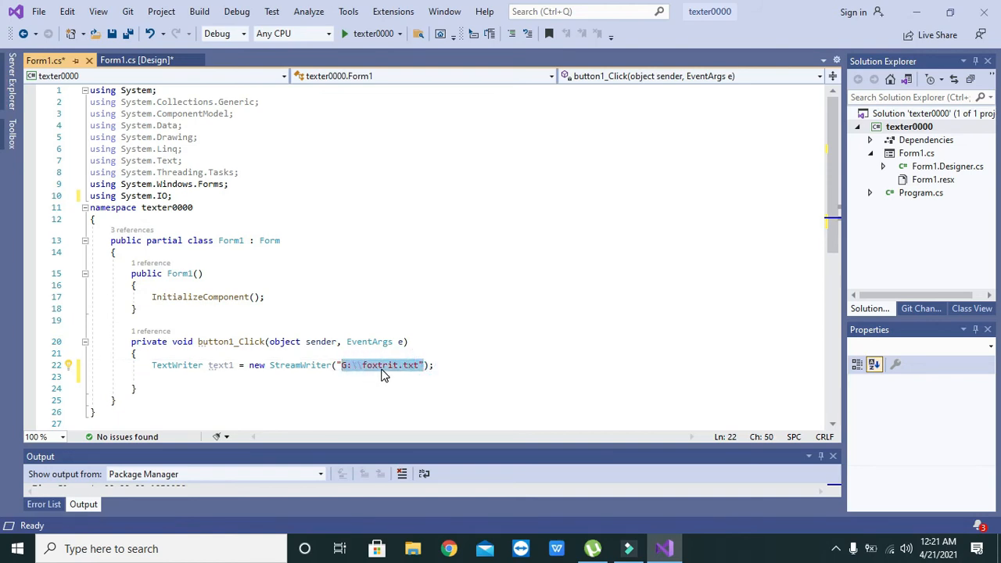
mouse_move(403, 366)
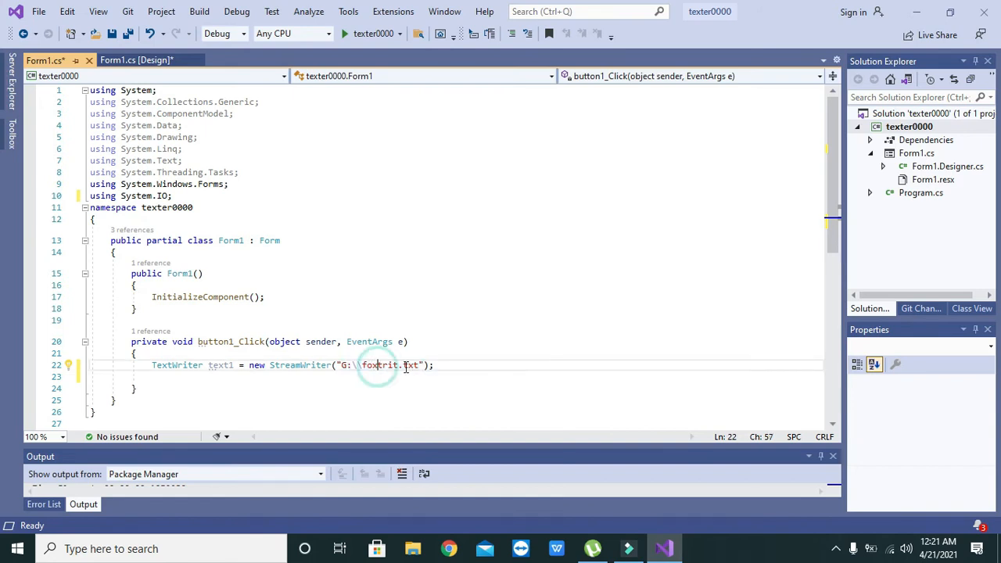
type("\\")
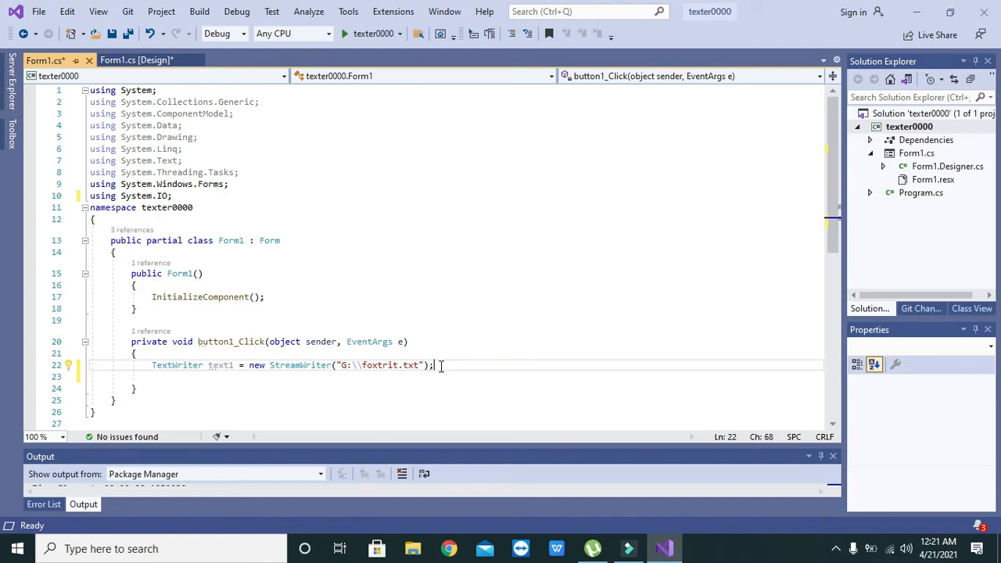
- Add a second line text1.Write(textBox1.Text); completing Write and Text via IntelliSense
key("enter")
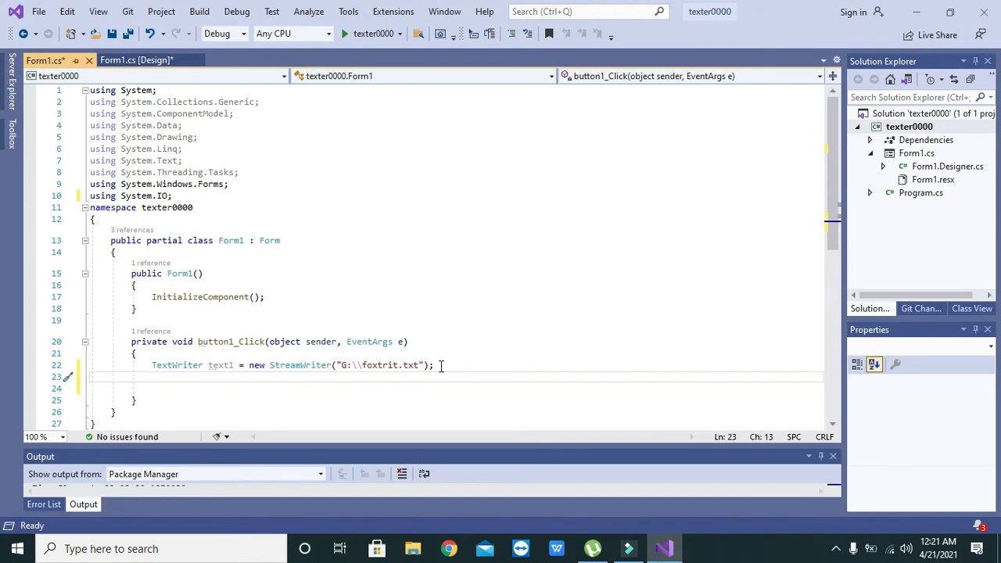
type("text1")
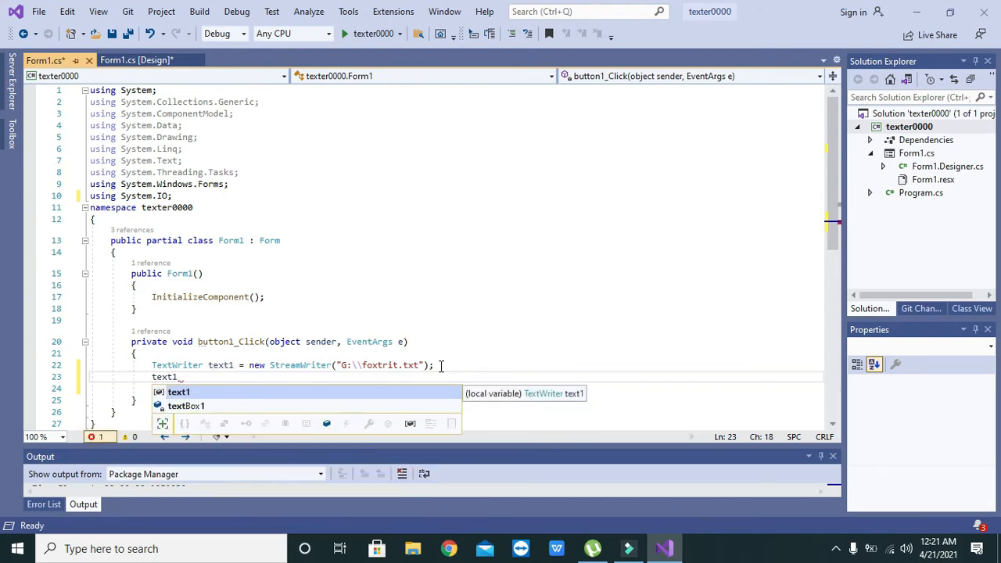
type("Write();")
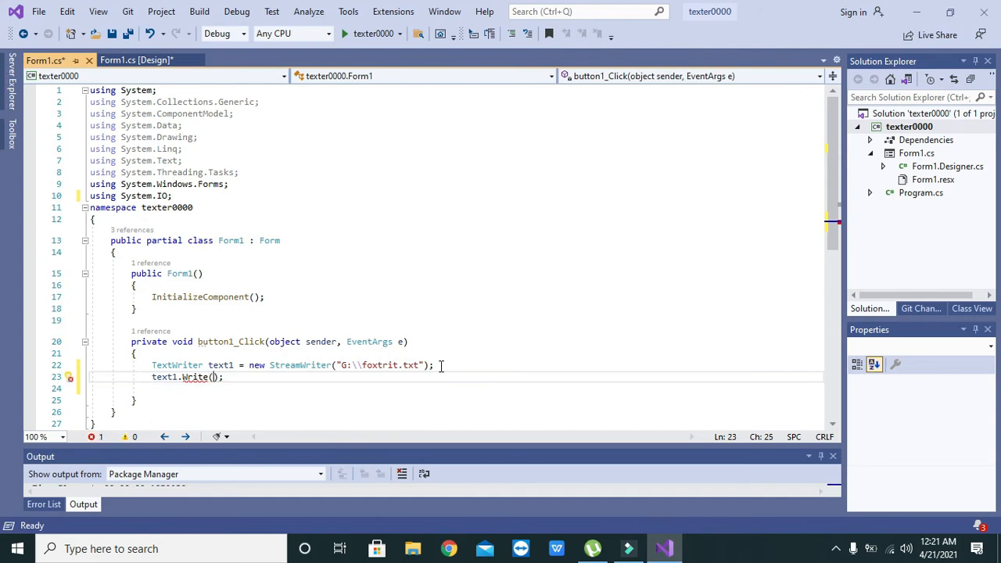
type("textBox1.Text")
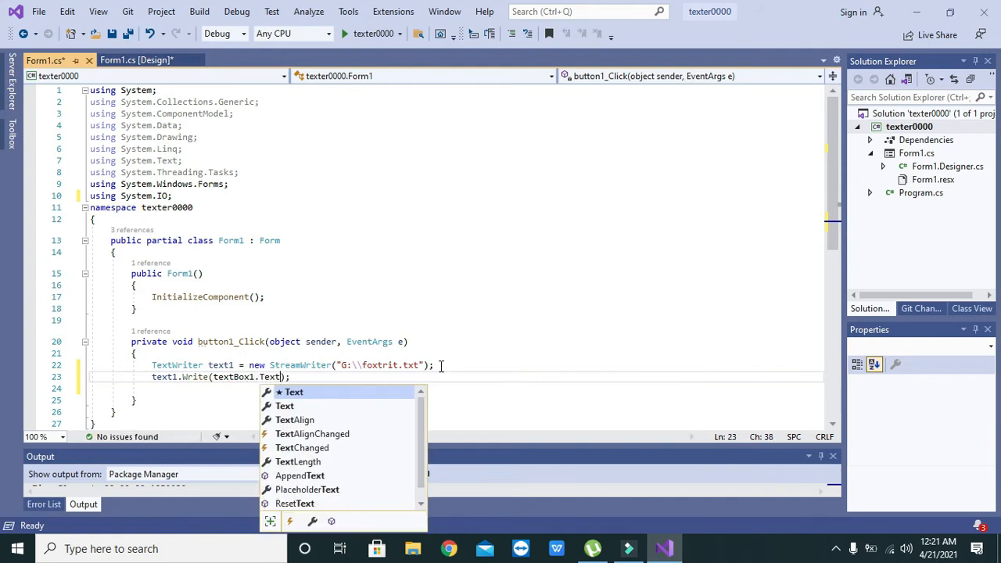
key("enter")
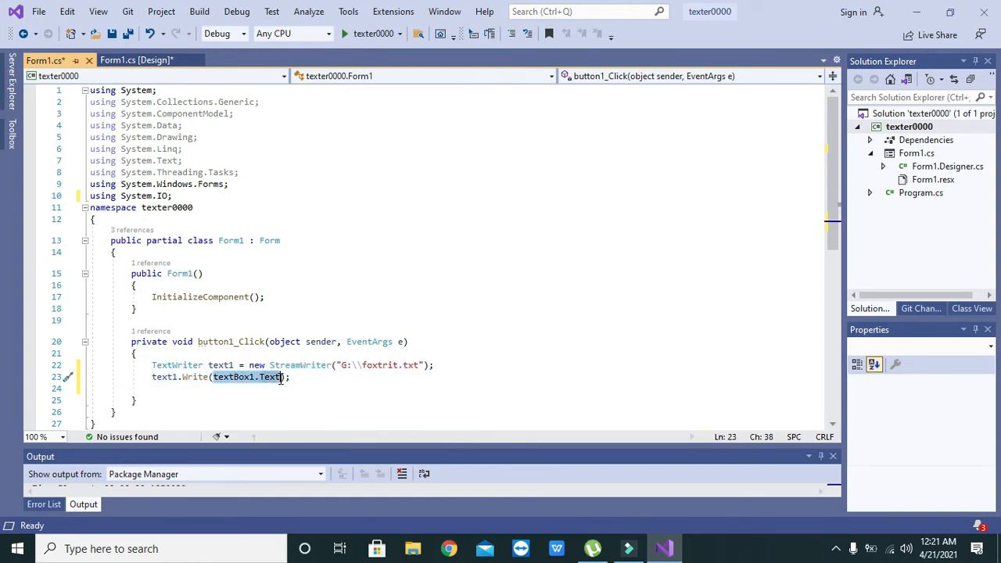
- Check the design view, then end the handler with text1.Close(); below the Write line
left_click(137, 60)
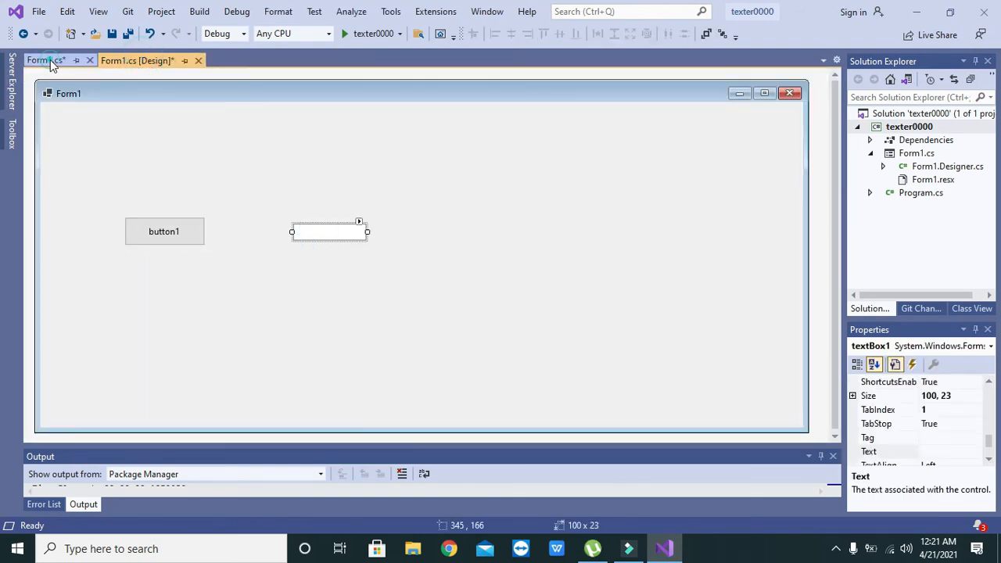
left_click(44, 59)
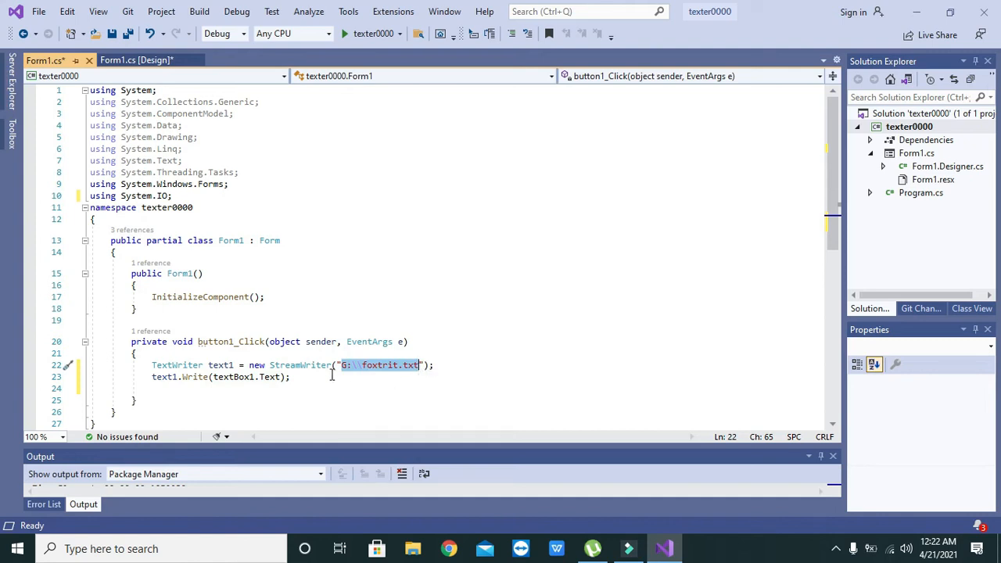
left_click(327, 388)
type("text1.Close")
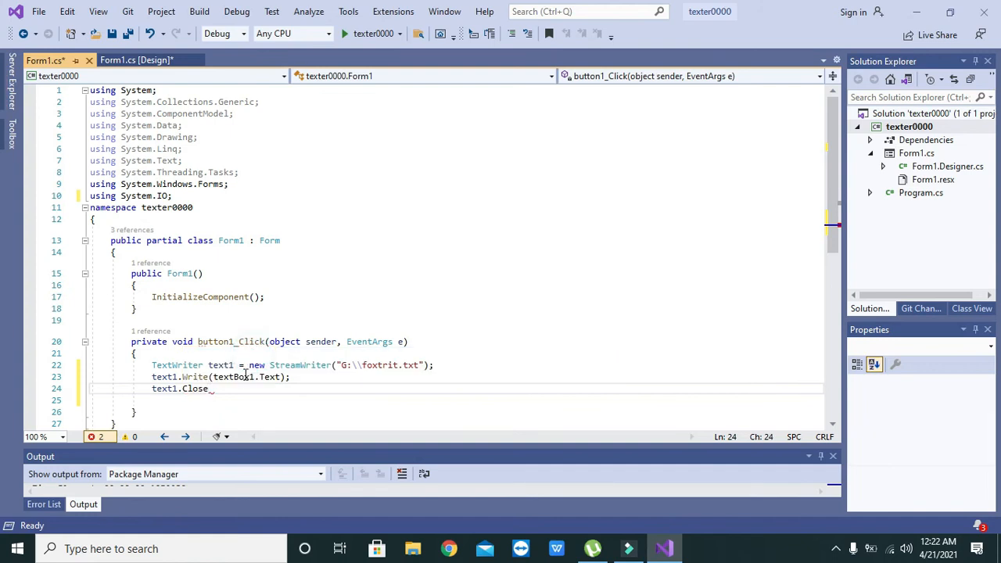
type("(")
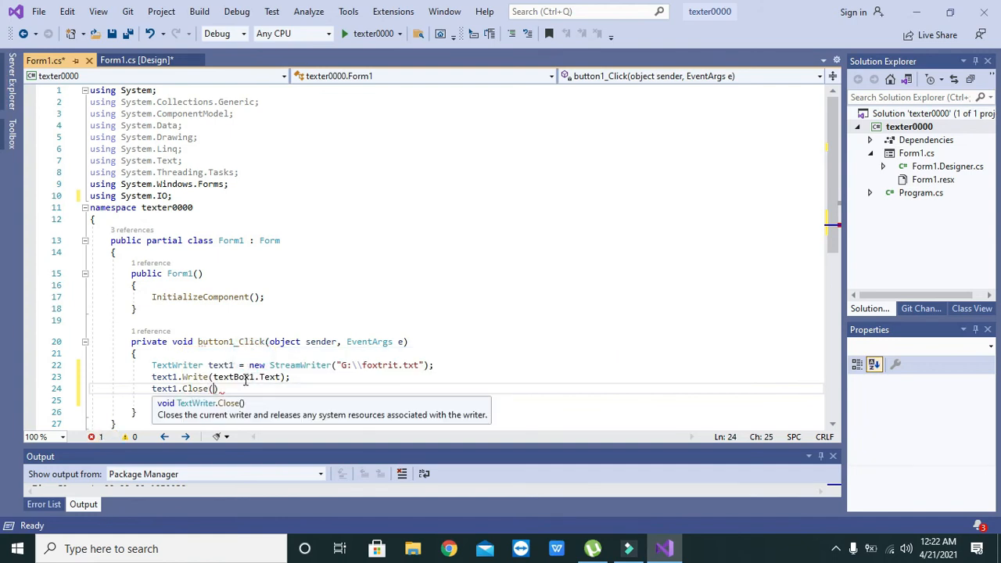
left_click(238, 364)
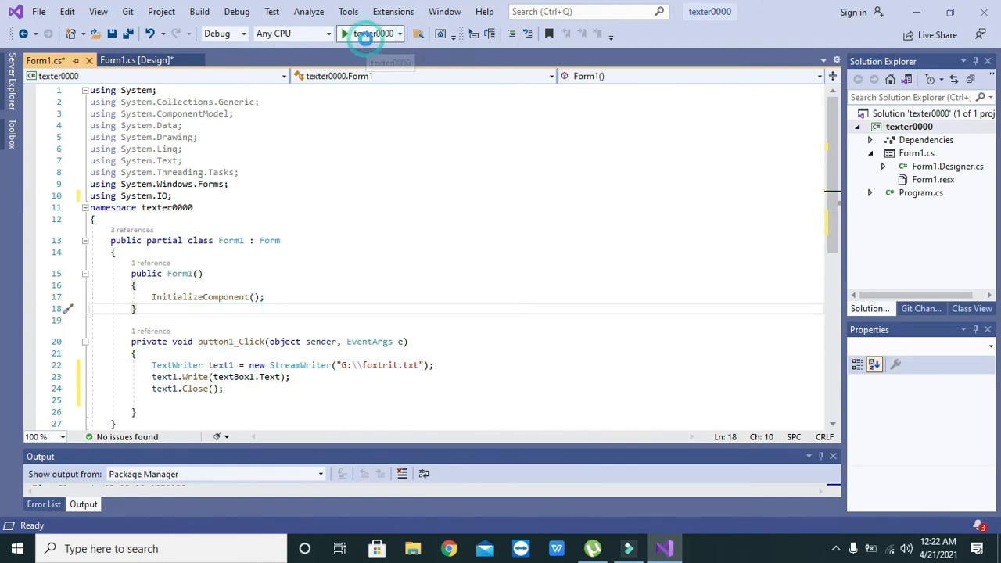
- Run the app, enter I am a student, save it via button1, and stop debugging
left_click(364, 34)
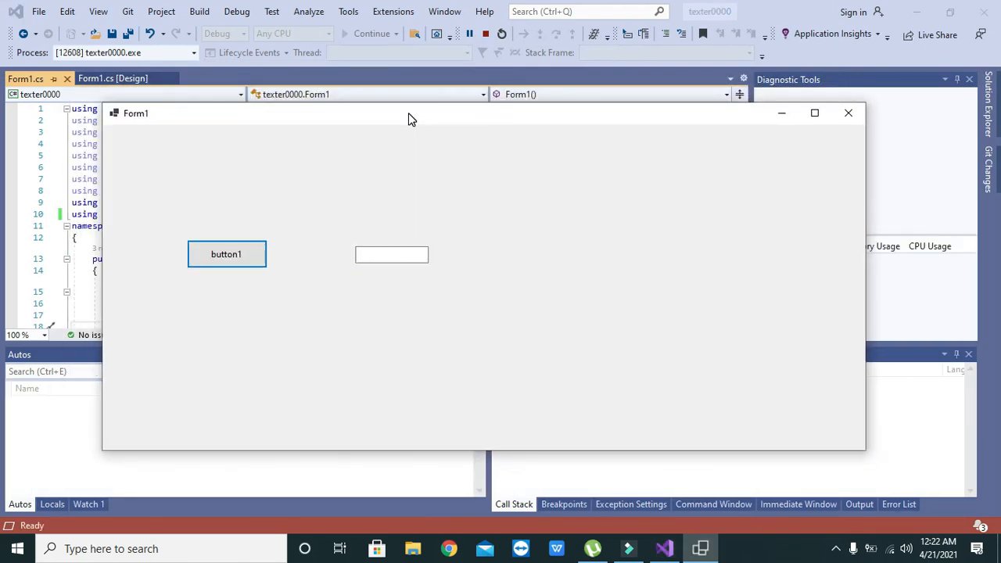
left_click(391, 255)
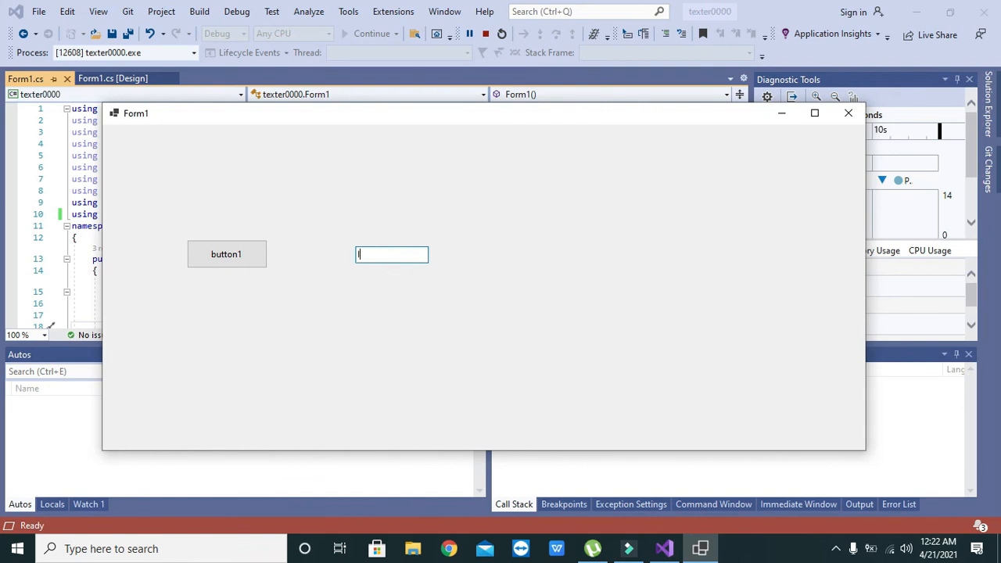
type("I am a student")
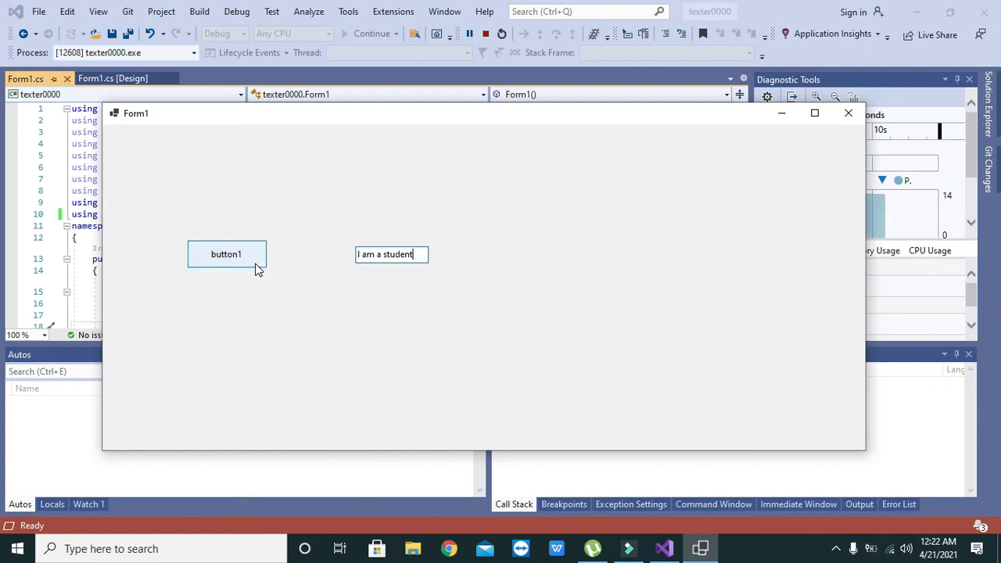
left_click(225, 254)
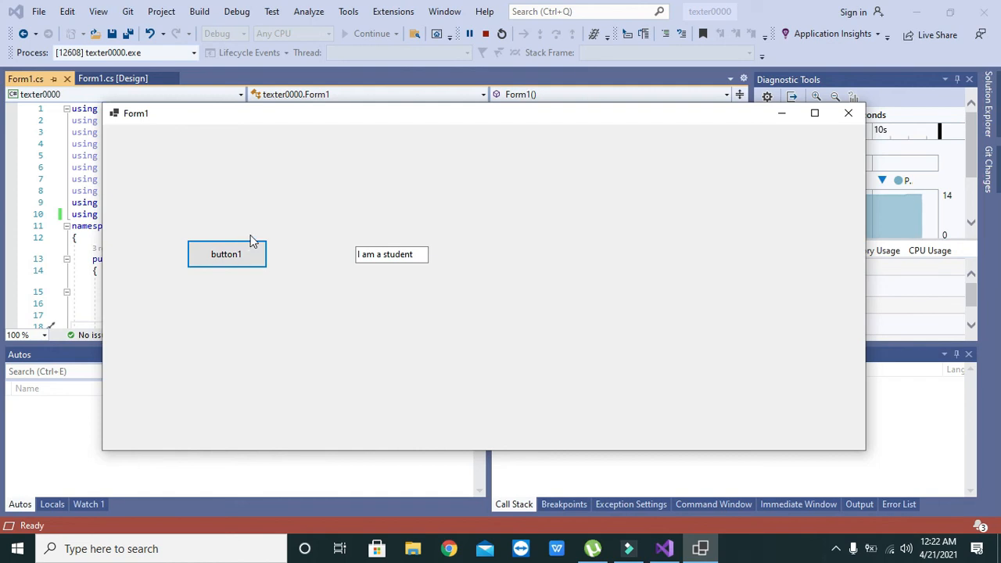
mouse_move(485, 34)
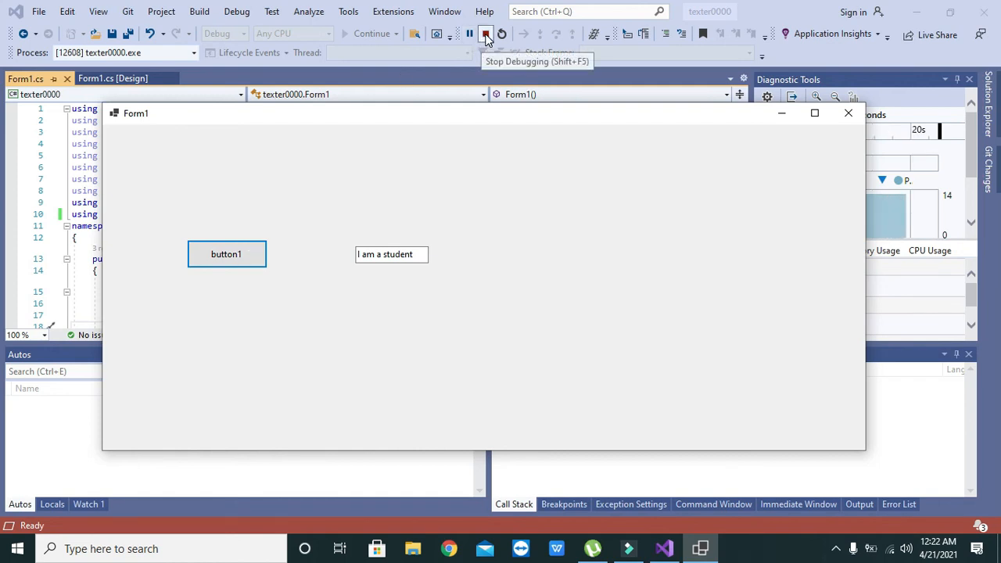
left_click(485, 33)
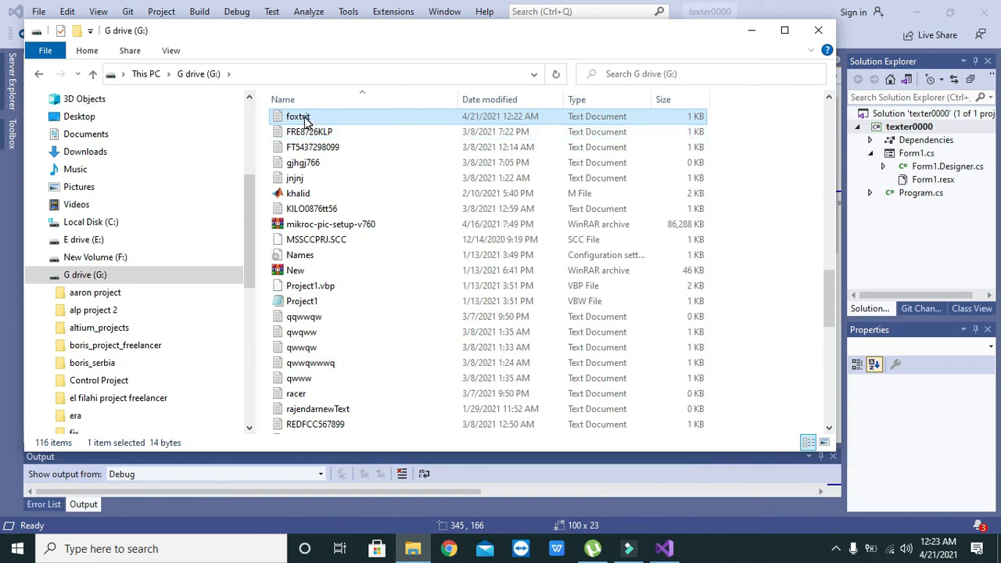
- Open the new foxtrit text file from the G drive listing in Notepad
double_click(298, 116)
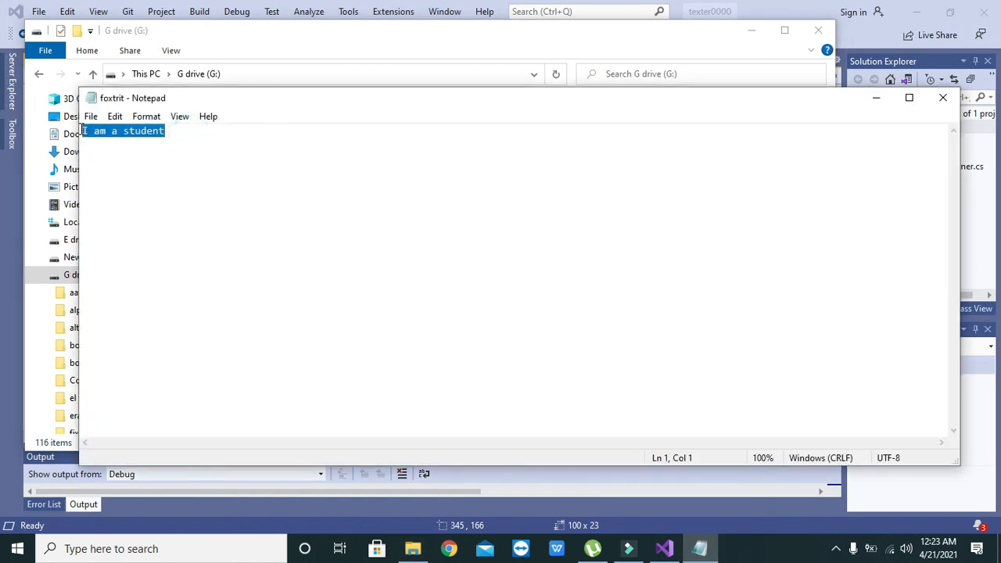
double_click(144, 131)
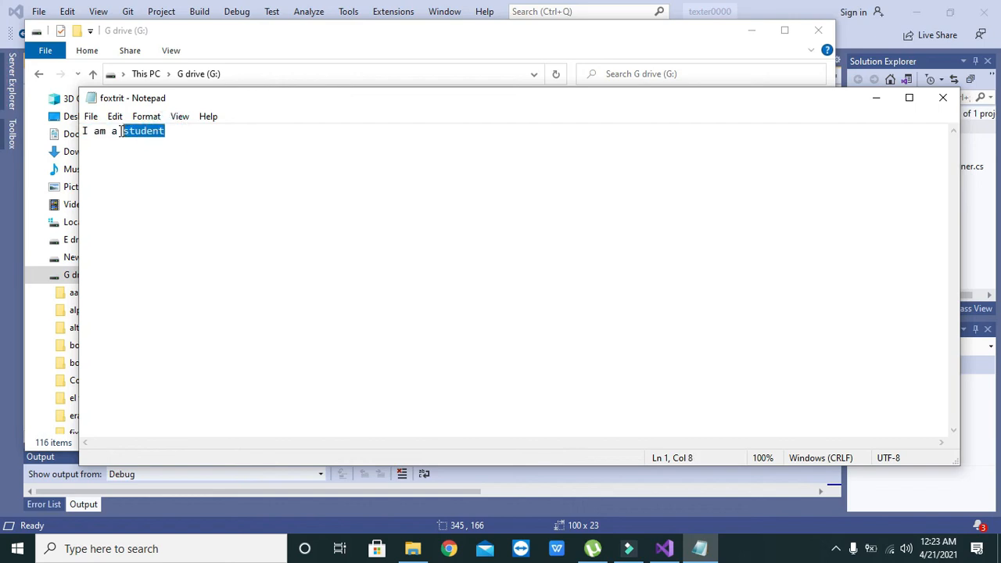
left_click(166, 131)
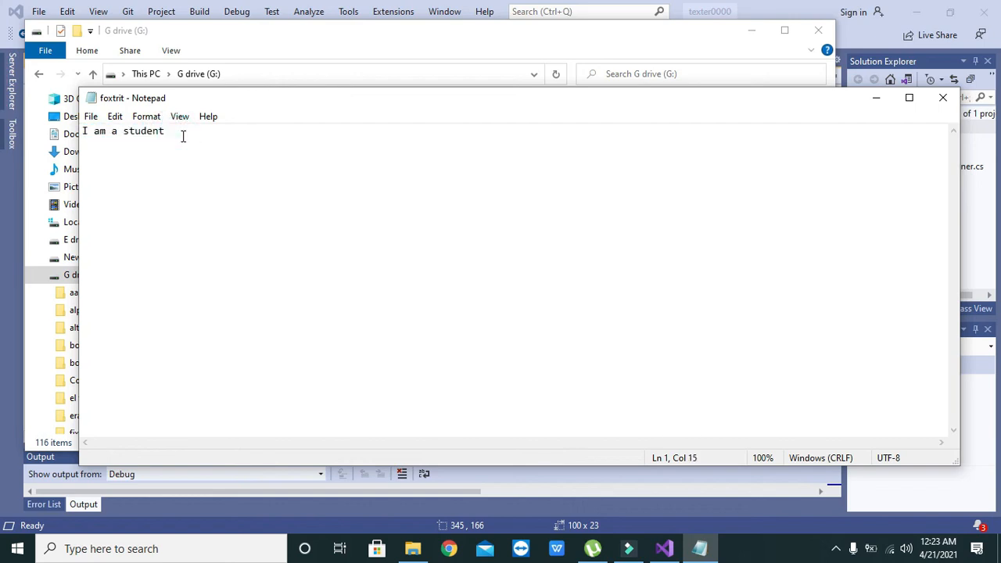